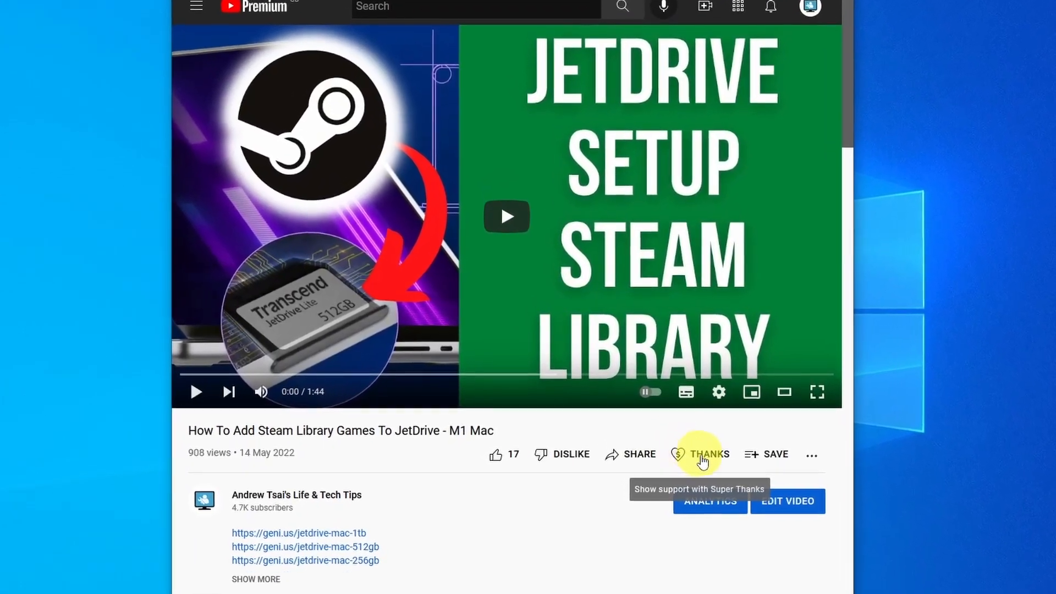
Step: Draft a £5.00 Super Thanks saying 'the helpful video!' before heading to pcsx2.net
{"action": "left_click", "coordinate": [708, 454]}
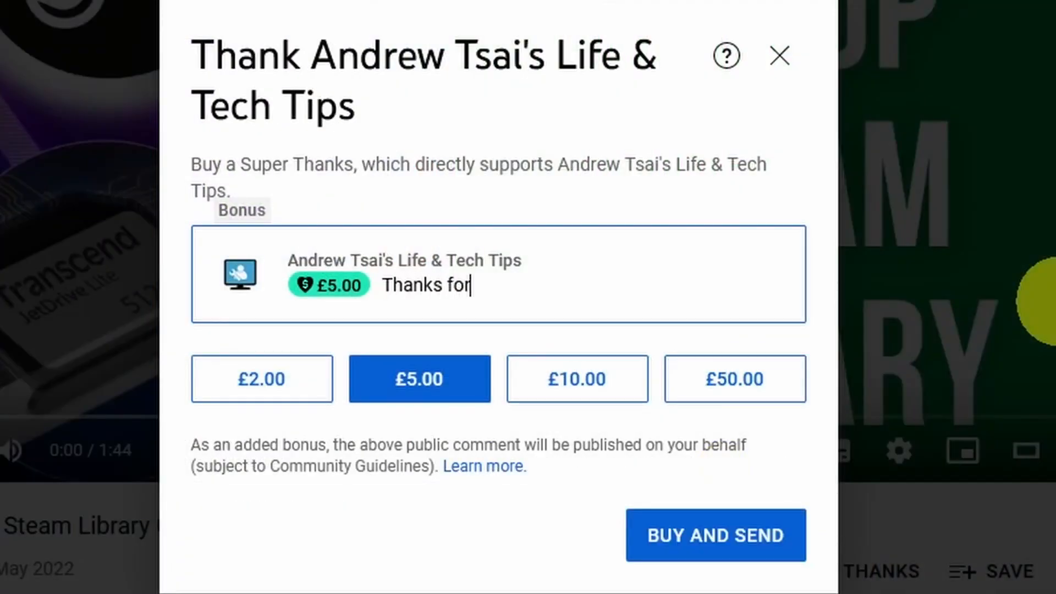
{"action": "type", "text": "the helpful video!"}
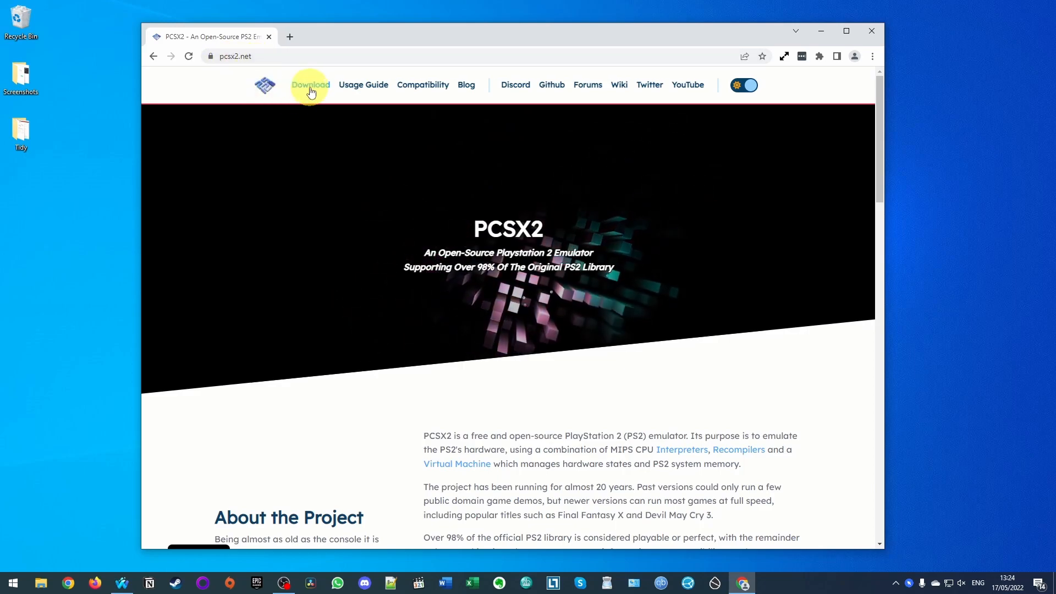
Step: Open the pcsx2.net Downloads page and scroll to the Nightly Builds v1.7.2755 section
{"action": "left_click", "coordinate": [310, 85]}
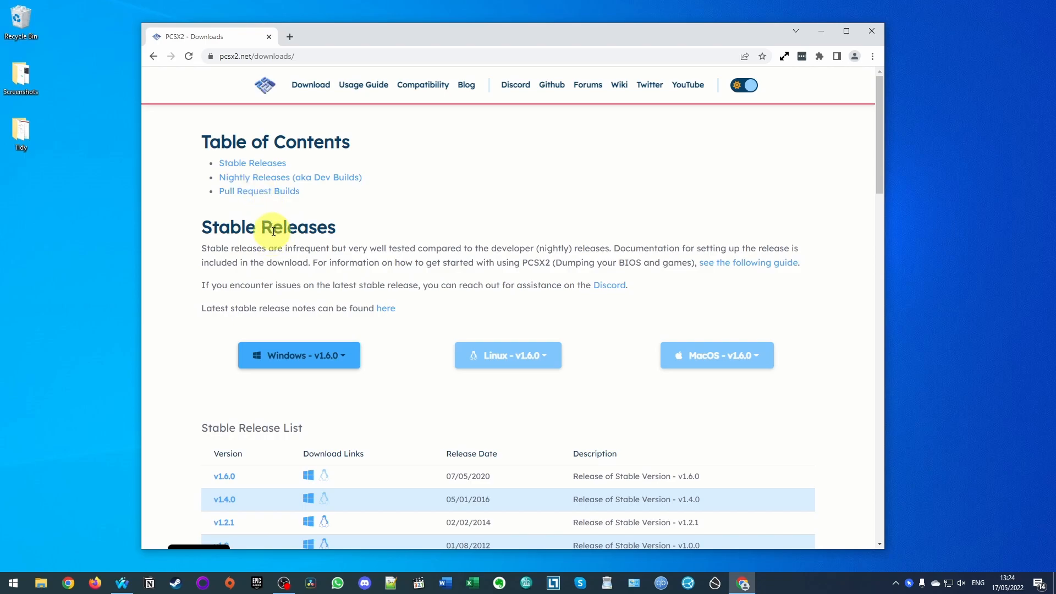
{"action": "scroll", "scroll_direction": "down", "scroll_amount": 3}
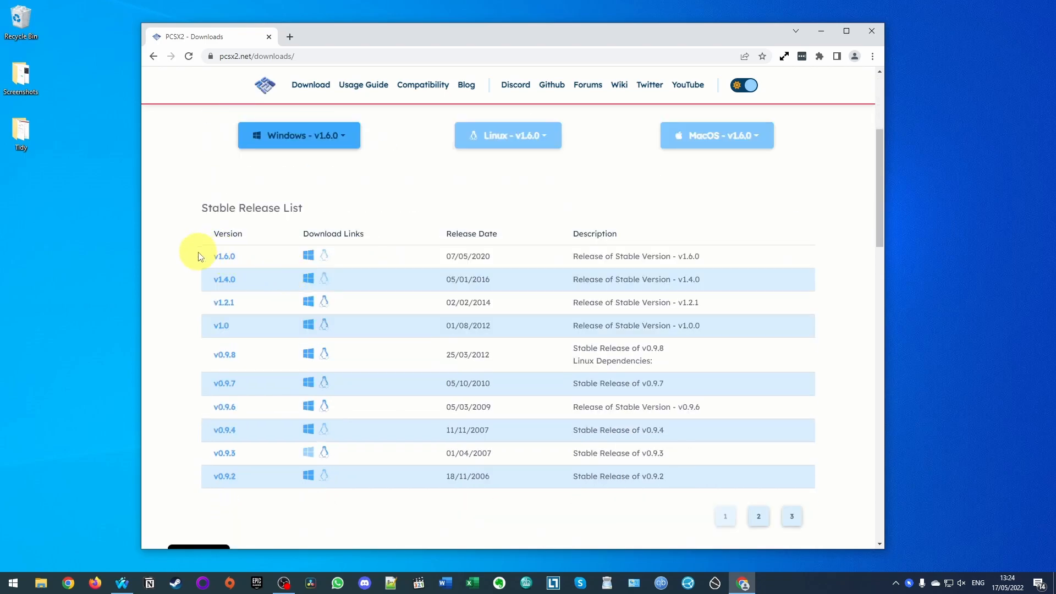
{"action": "mouse_move", "coordinate": [225, 263]}
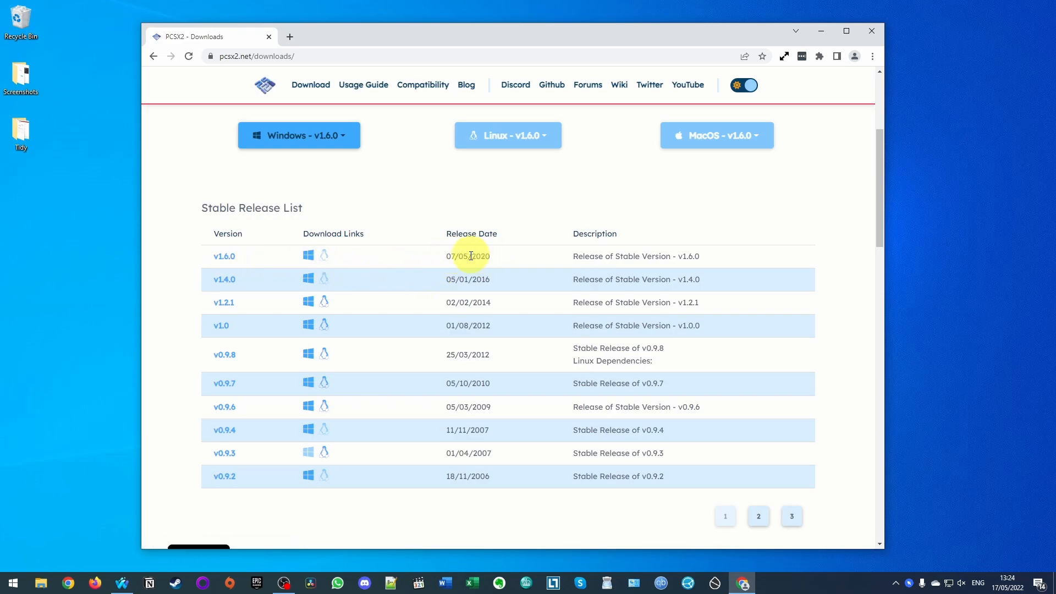
{"action": "mouse_move", "coordinate": [476, 270]}
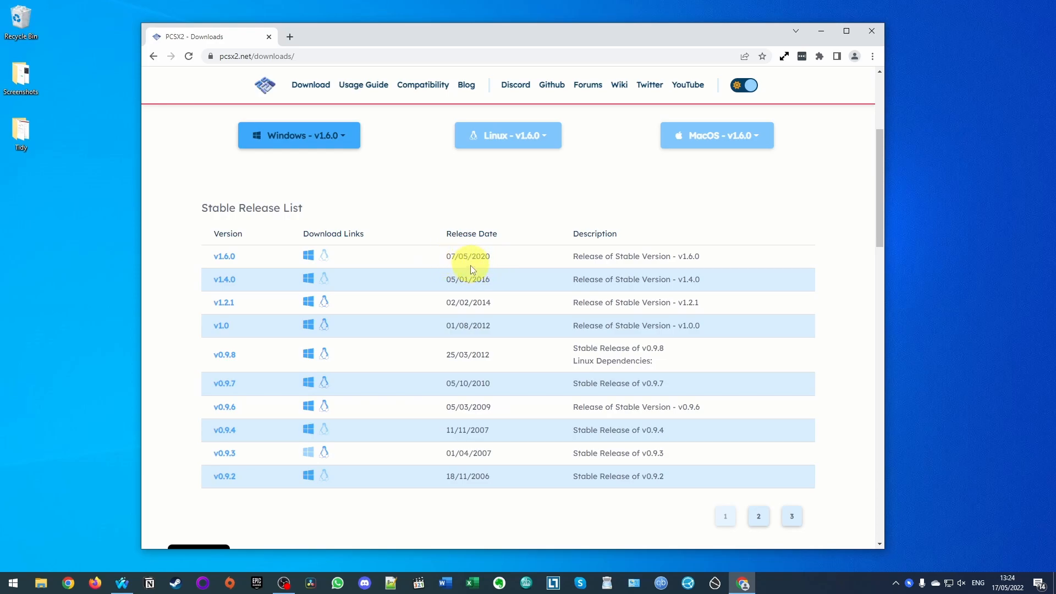
{"action": "scroll", "scroll_direction": "down", "scroll_amount": 3}
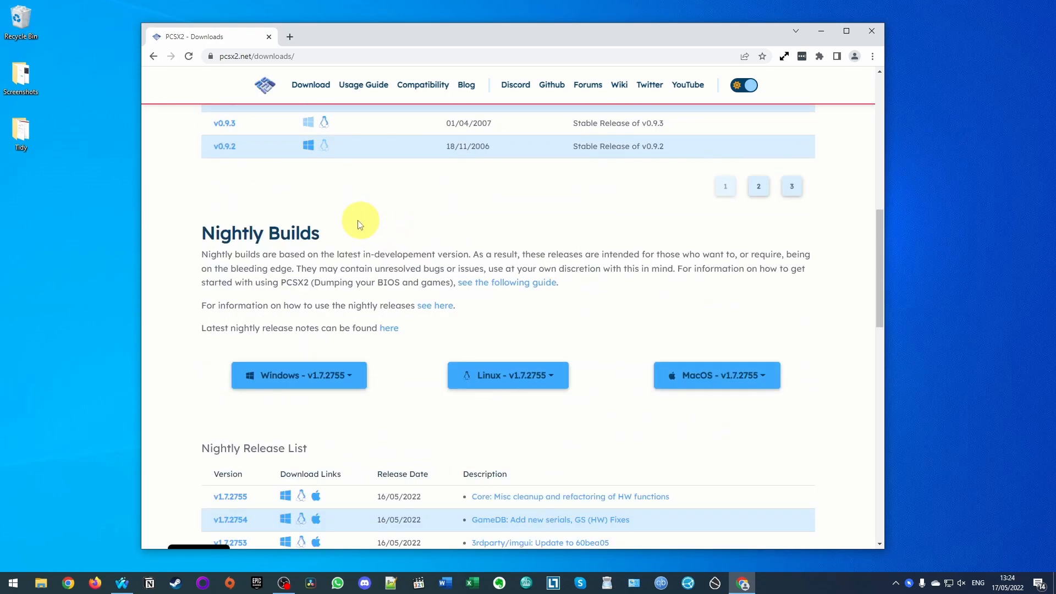
{"action": "scroll", "scroll_direction": "down", "scroll_amount": 3}
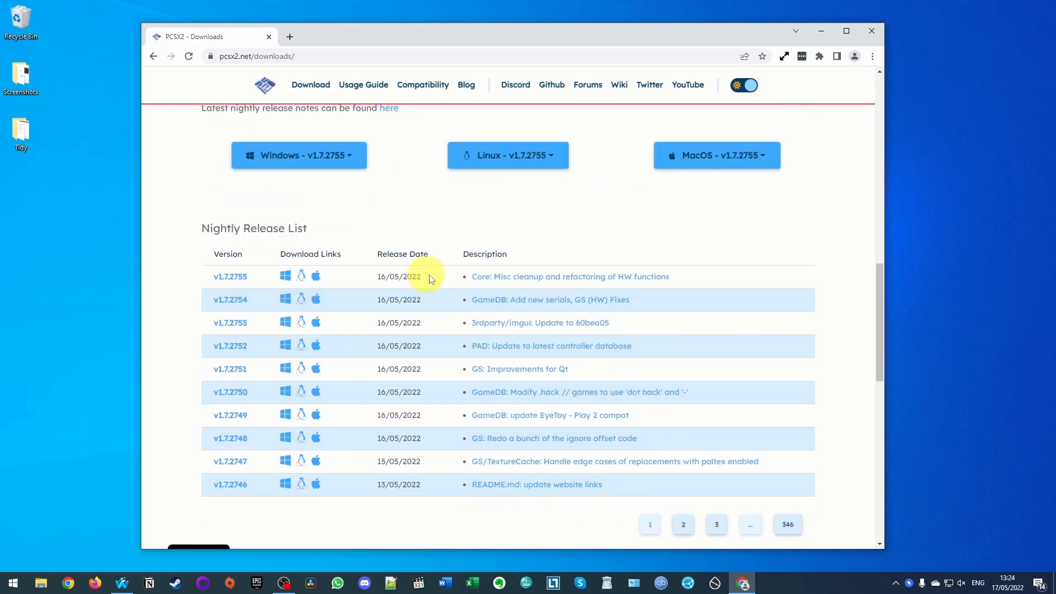
{"action": "double_click", "coordinate": [398, 276]}
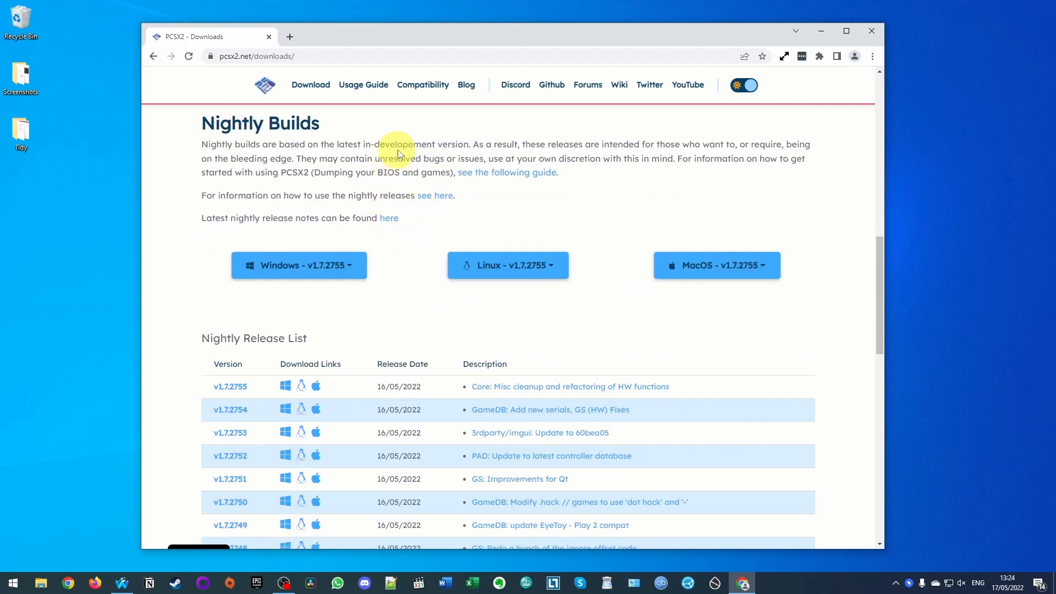
{"action": "mouse_move", "coordinate": [530, 147]}
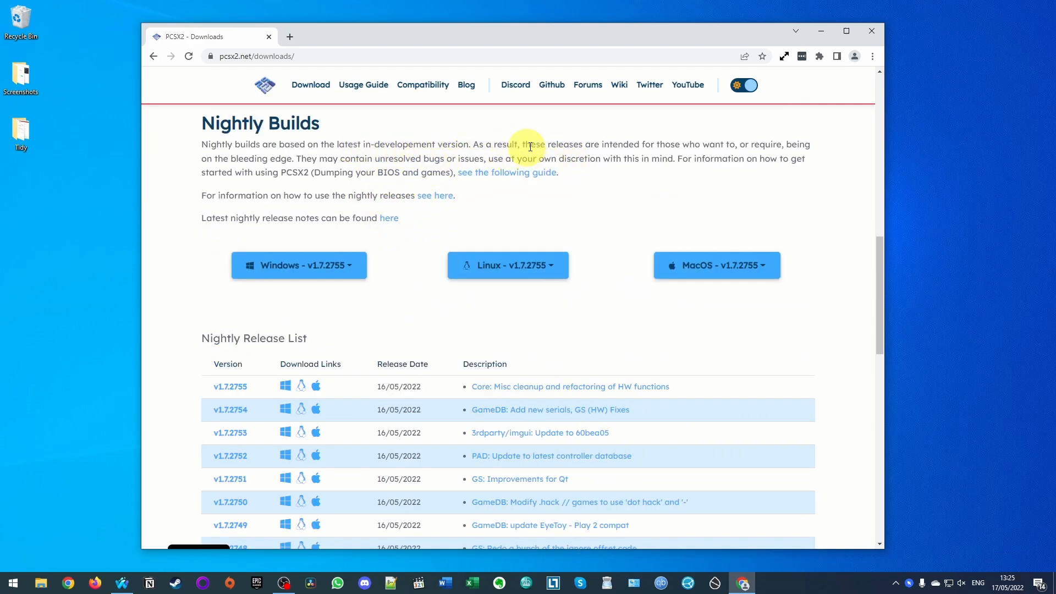
{"action": "mouse_move", "coordinate": [327, 176]}
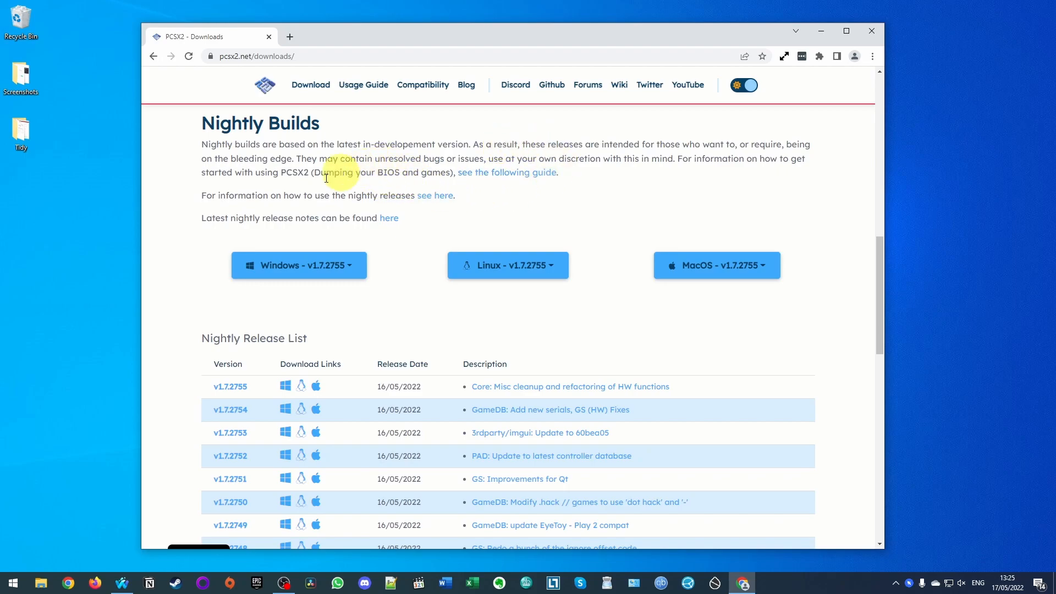
Step: Download the v1.7.2755 Windows 64bit AVX2 nightly build
{"action": "left_click", "coordinate": [308, 265]}
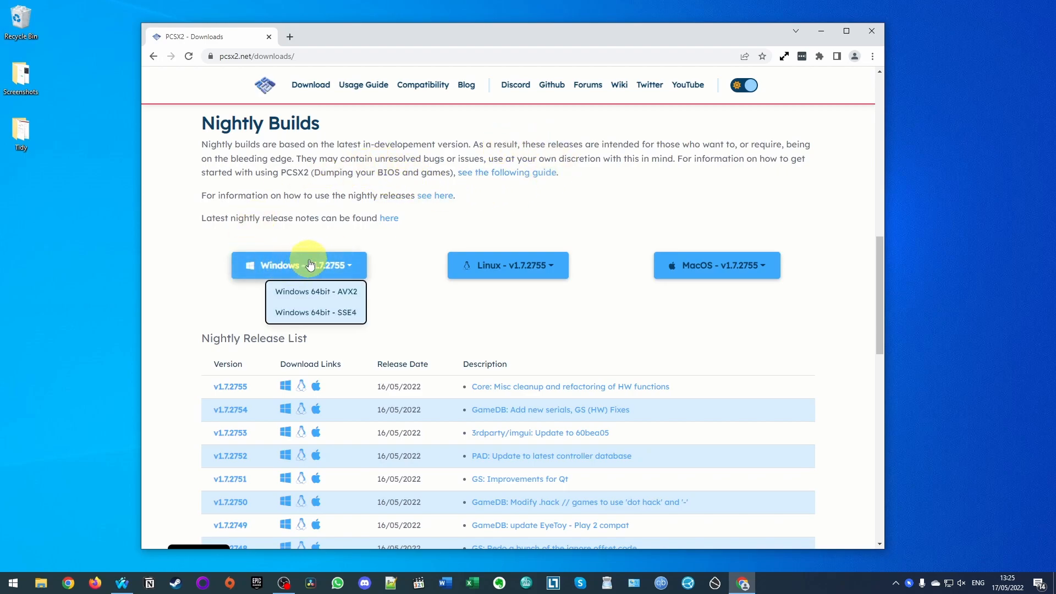
{"action": "mouse_move", "coordinate": [328, 293]}
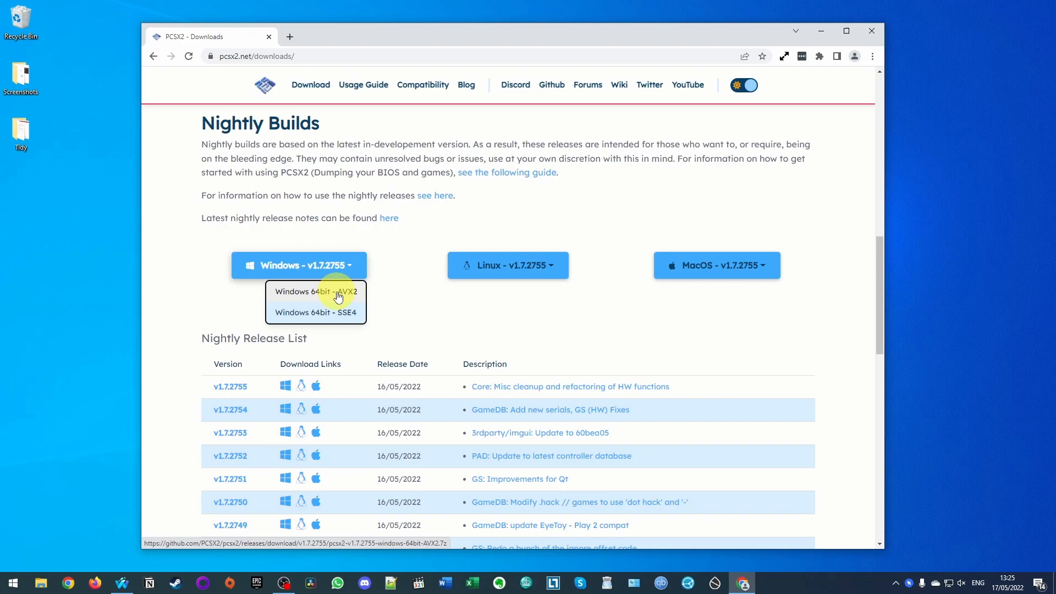
{"action": "left_click", "coordinate": [315, 292]}
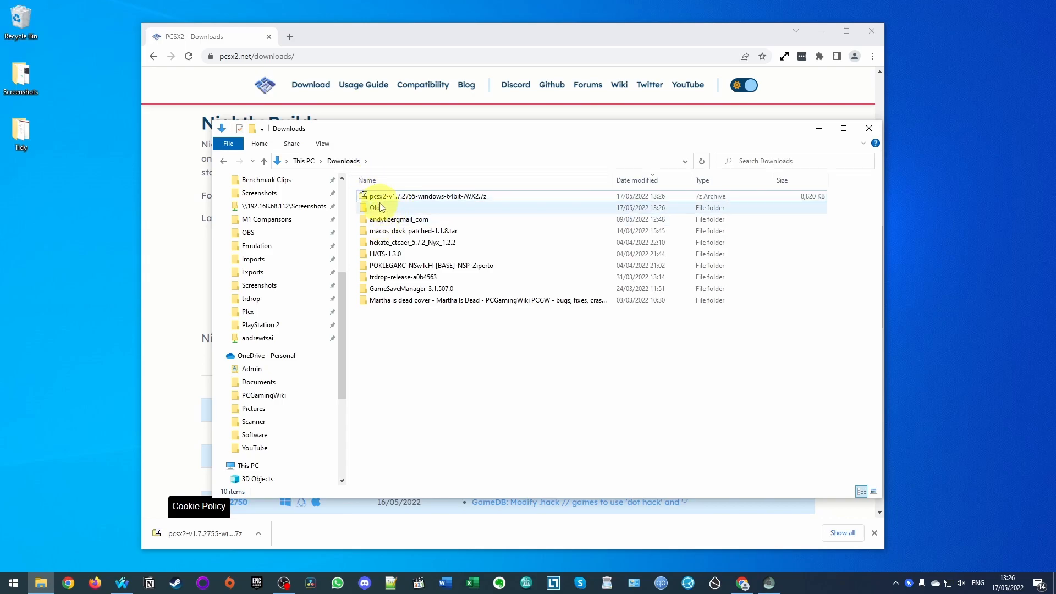
Step: Download the 64-bit 7-Zip 21.07 installer and install it to the default folder
{"action": "left_click", "coordinate": [445, 195]}
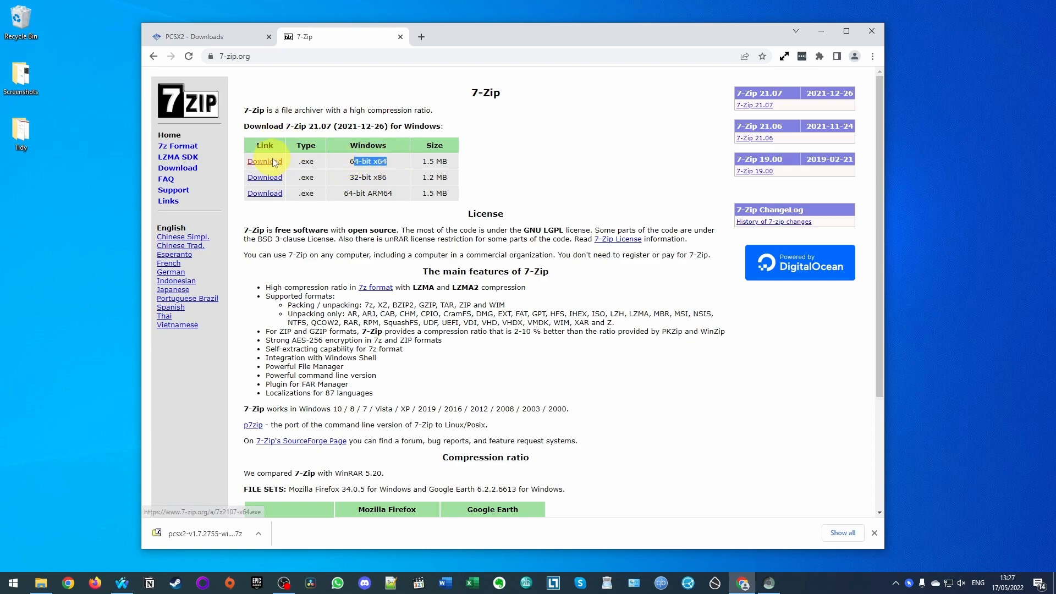
{"action": "left_click", "coordinate": [264, 161]}
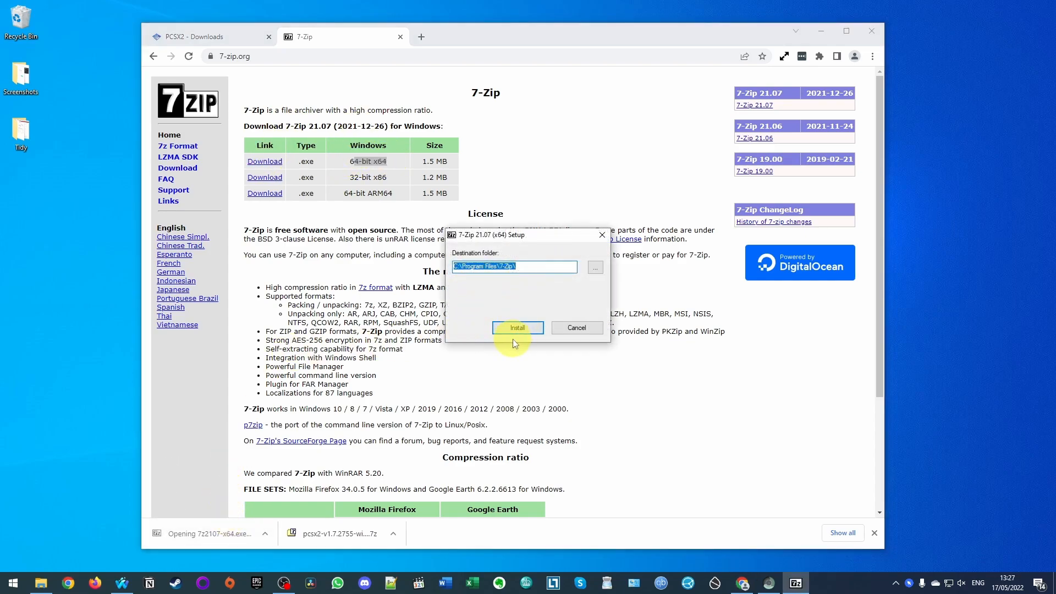
{"action": "left_click", "coordinate": [517, 327]}
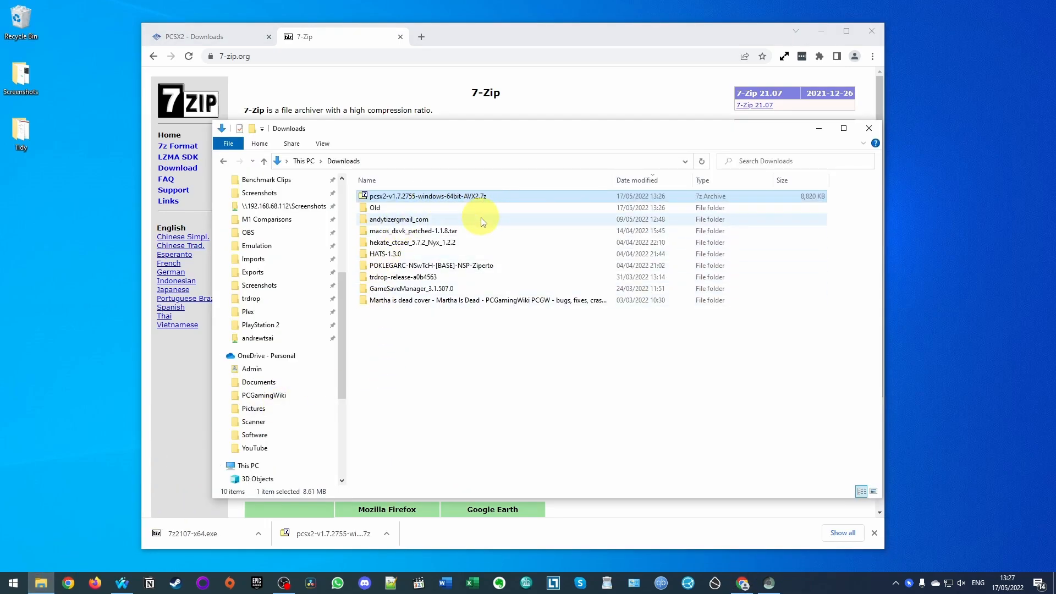
Step: Extract the PCSX2 archive to its own desktop folder and launch pcsx2x64-avx2.exe
{"action": "right_click", "coordinate": [459, 196]}
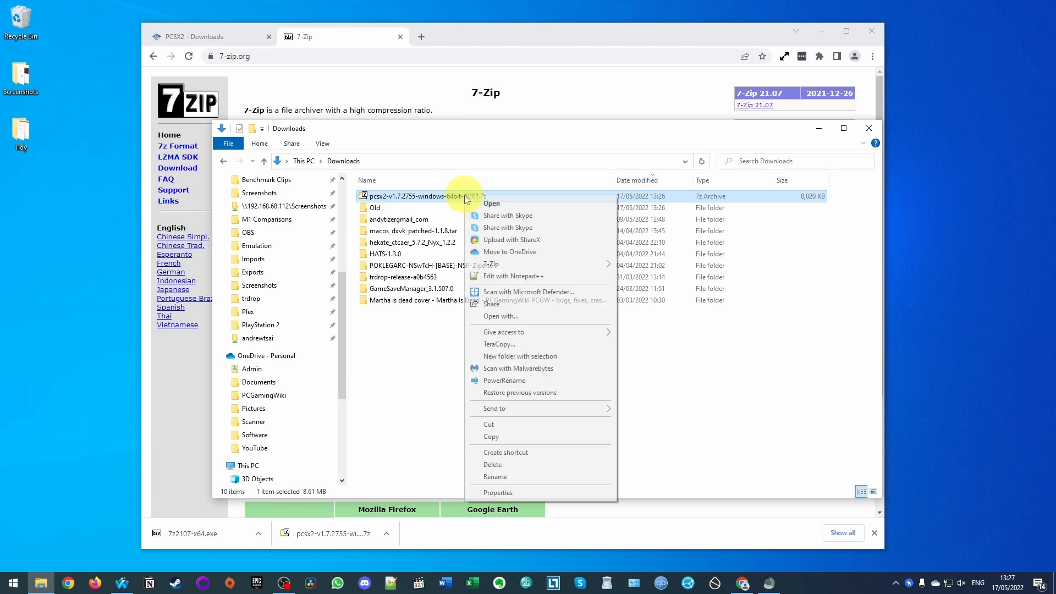
{"action": "mouse_move", "coordinate": [491, 264]}
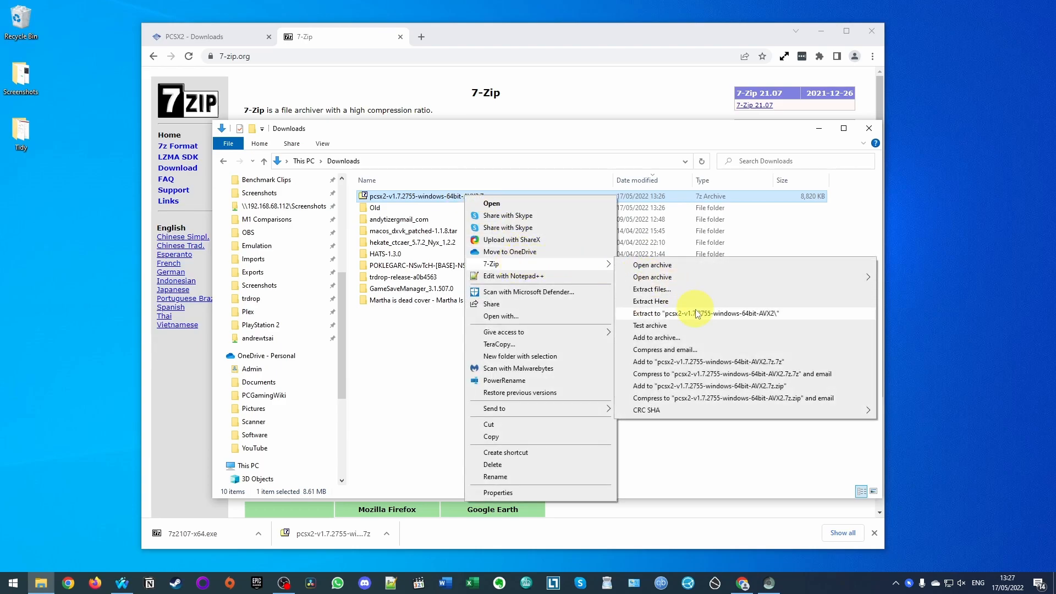
{"action": "left_click", "coordinate": [705, 313]}
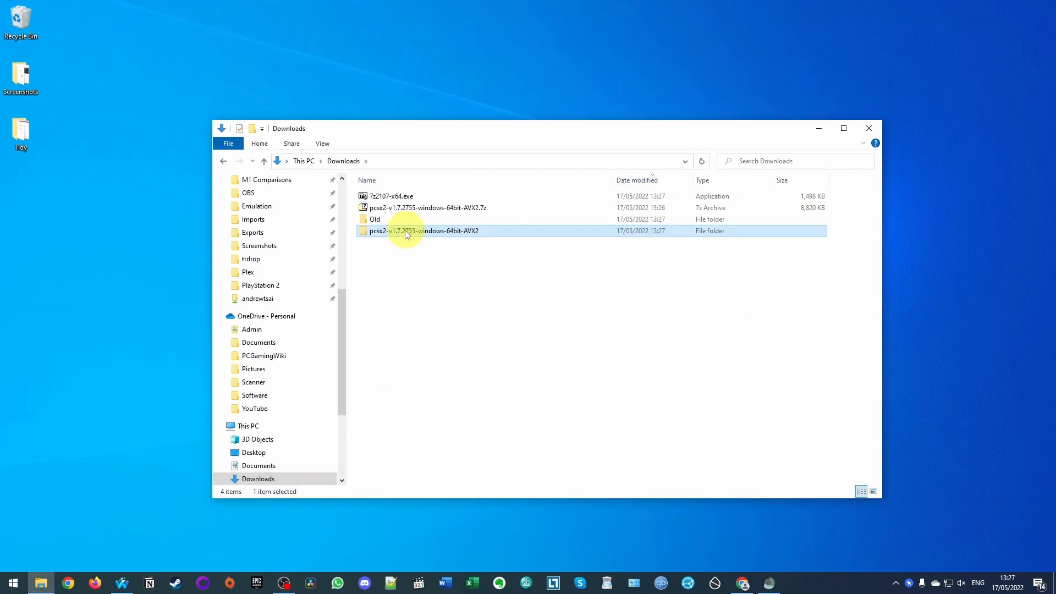
{"action": "double_click", "coordinate": [423, 230]}
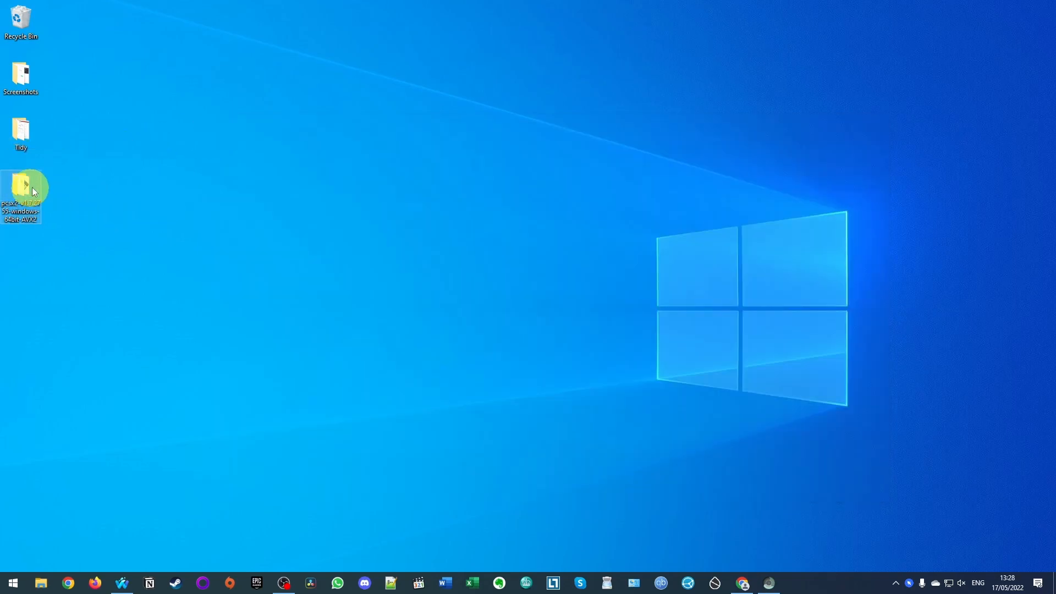
{"action": "mouse_move", "coordinate": [22, 187]}
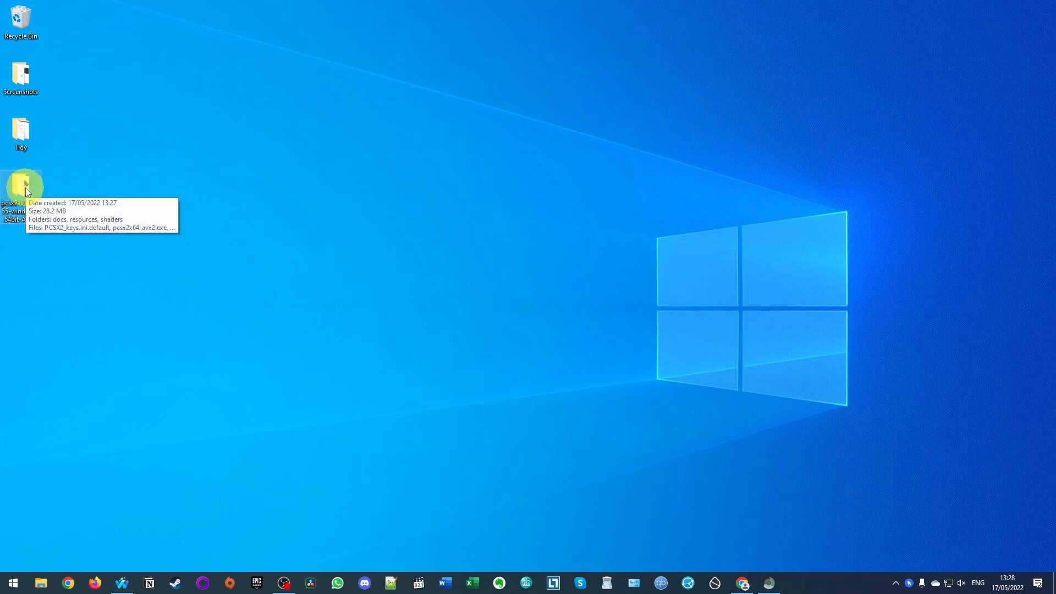
{"action": "double_click", "coordinate": [20, 182]}
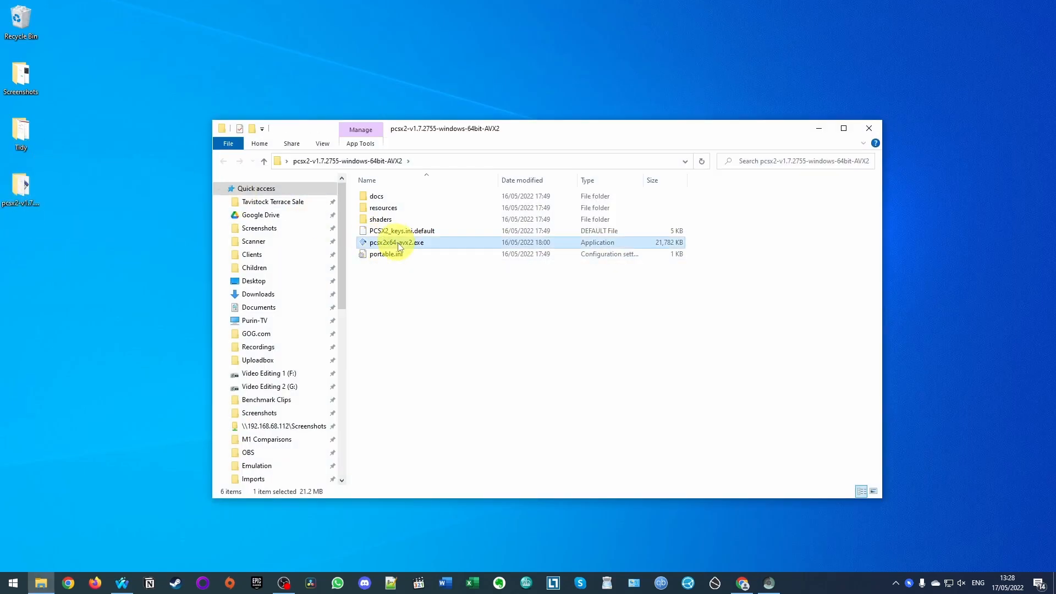
{"action": "mouse_move", "coordinate": [408, 249]}
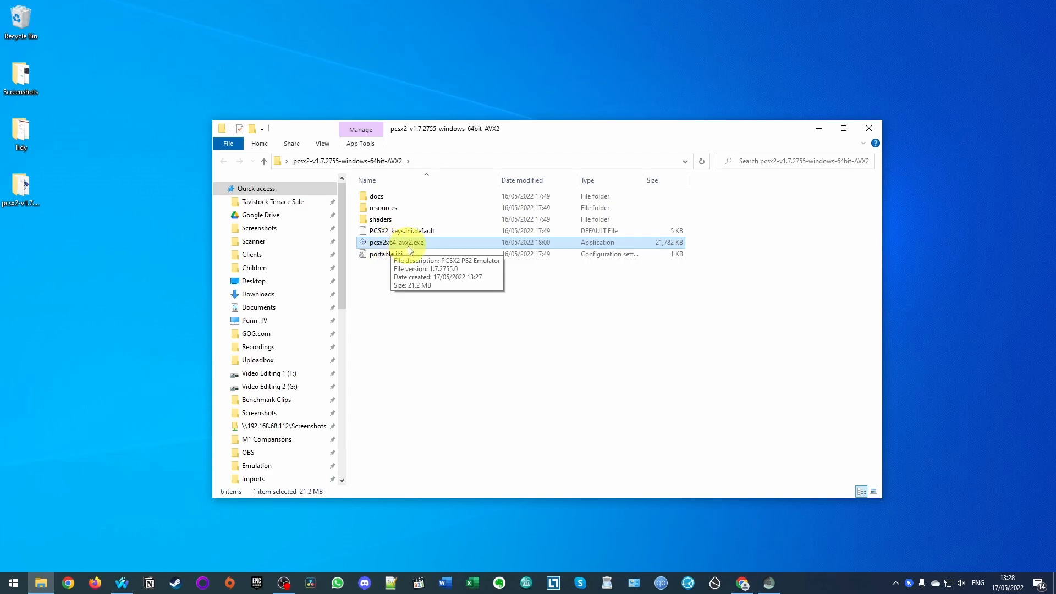
{"action": "double_click", "coordinate": [396, 243]}
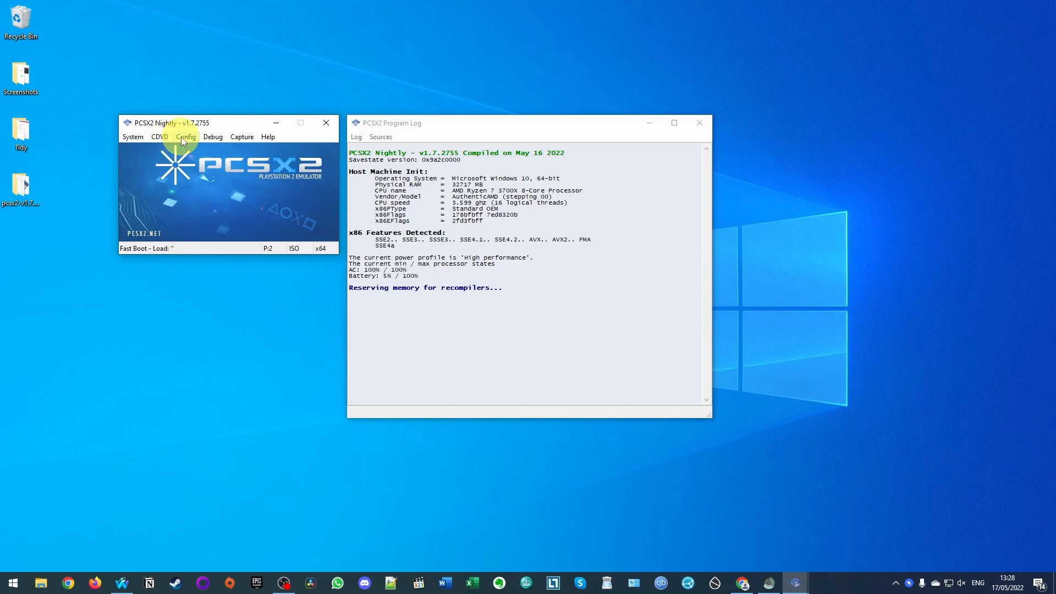
Step: Open Config > General Settings to see the empty BIOS list
{"action": "left_click", "coordinate": [185, 136]}
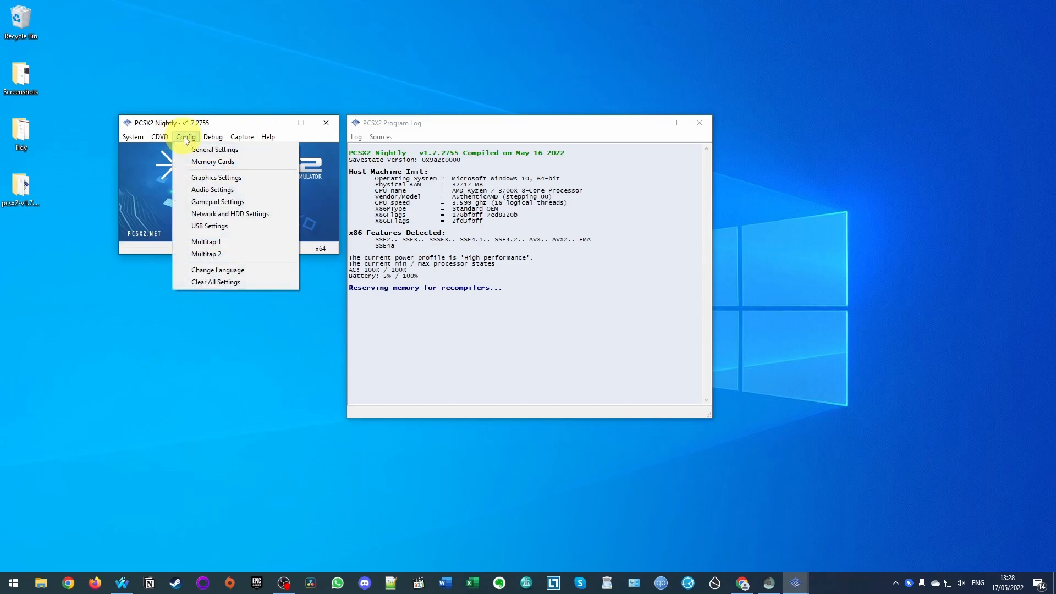
{"action": "left_click", "coordinate": [213, 149]}
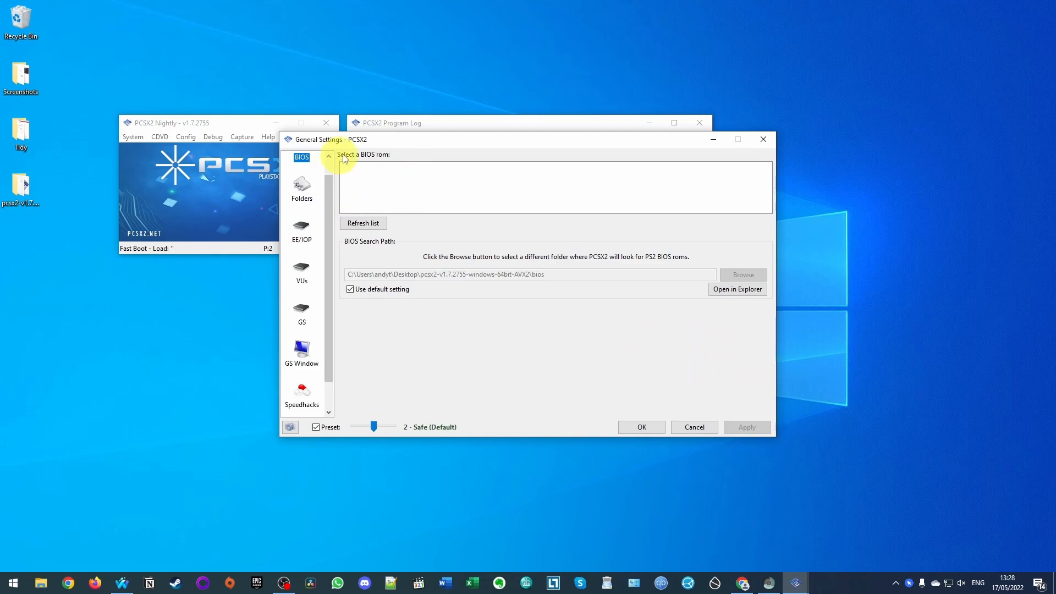
{"action": "mouse_move", "coordinate": [361, 154]}
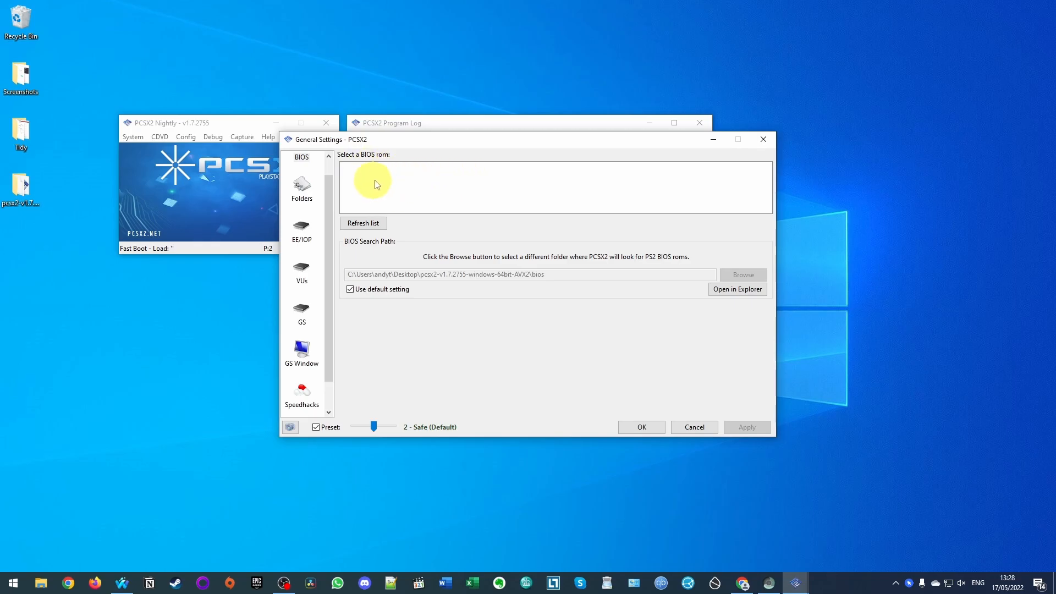
{"action": "mouse_move", "coordinate": [370, 181]}
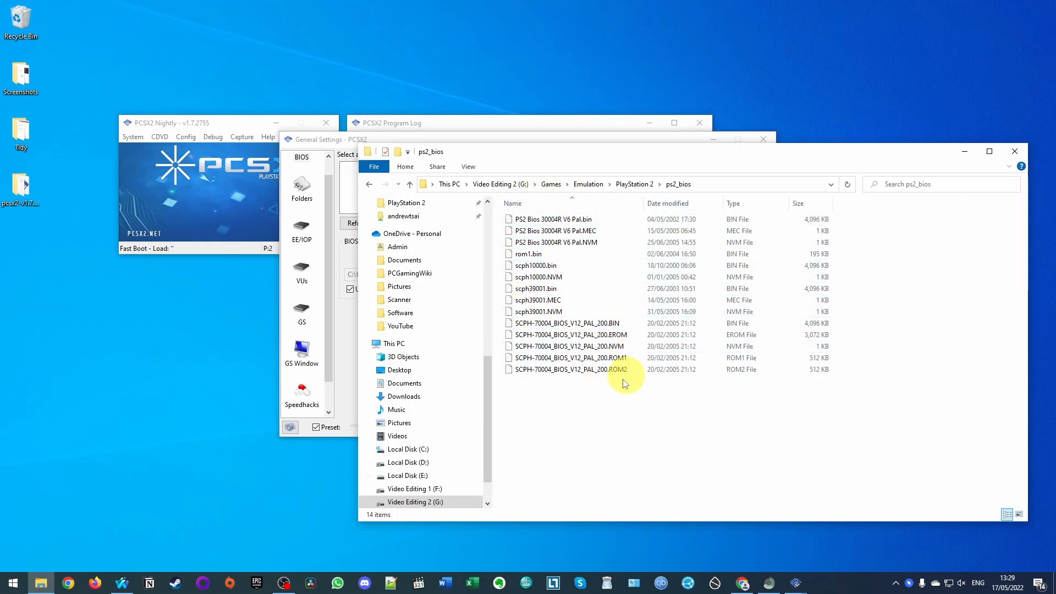
Step: Copy the 14 ps2_bios files into a newly created PCSX2 bios folder
{"action": "left_click", "coordinate": [535, 265]}
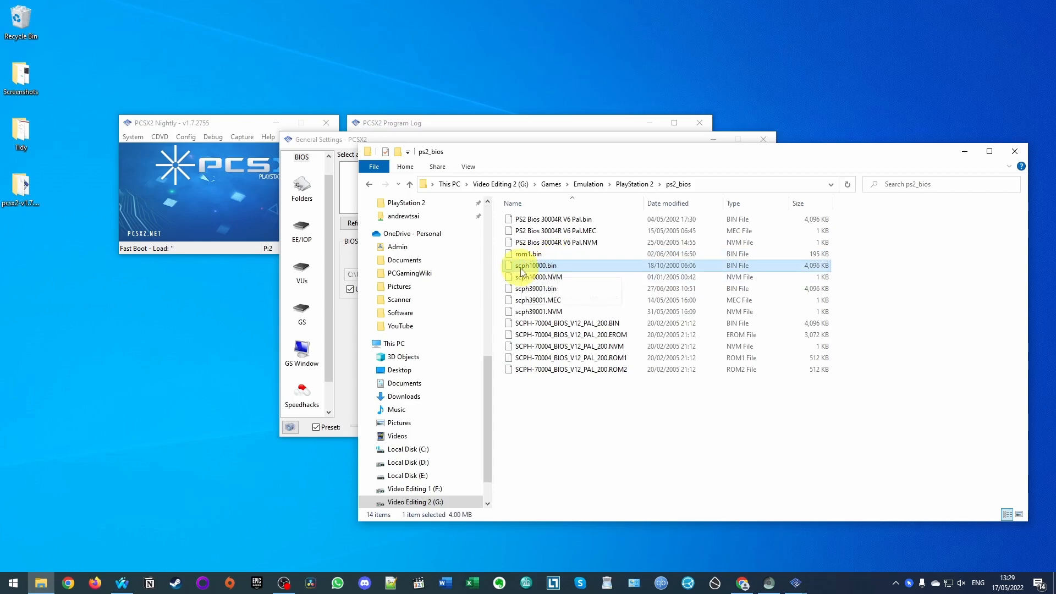
{"action": "mouse_move", "coordinate": [534, 265]}
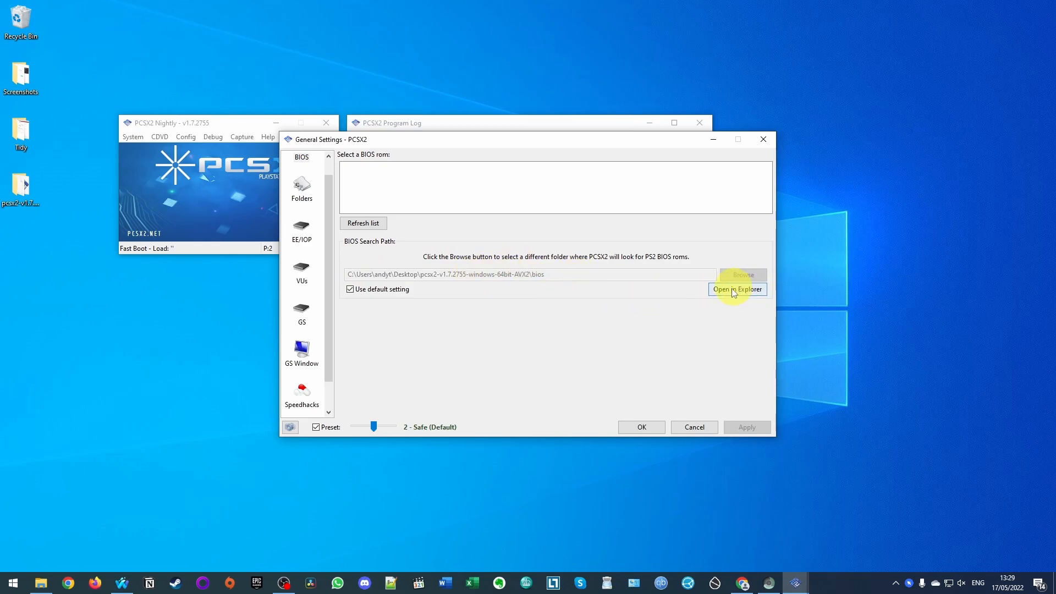
{"action": "left_click", "coordinate": [737, 289]}
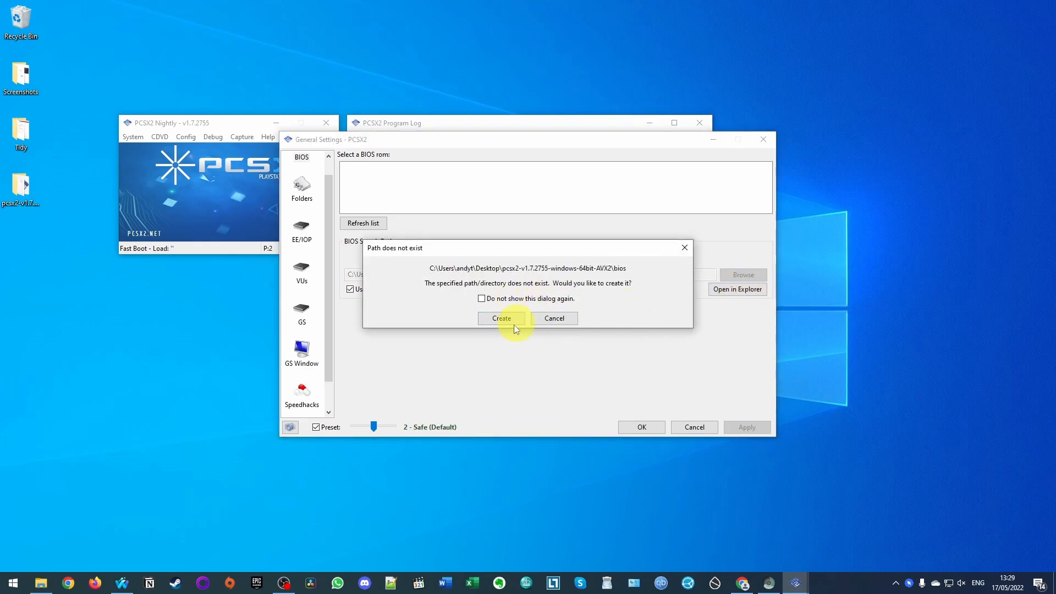
{"action": "mouse_move", "coordinate": [270, 274]}
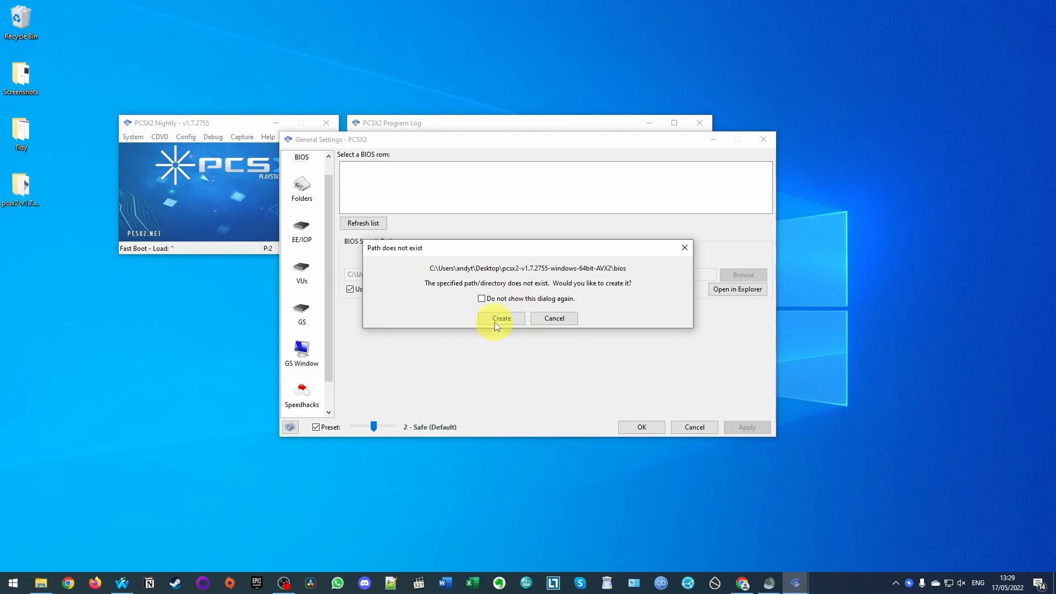
{"action": "left_click", "coordinate": [501, 318]}
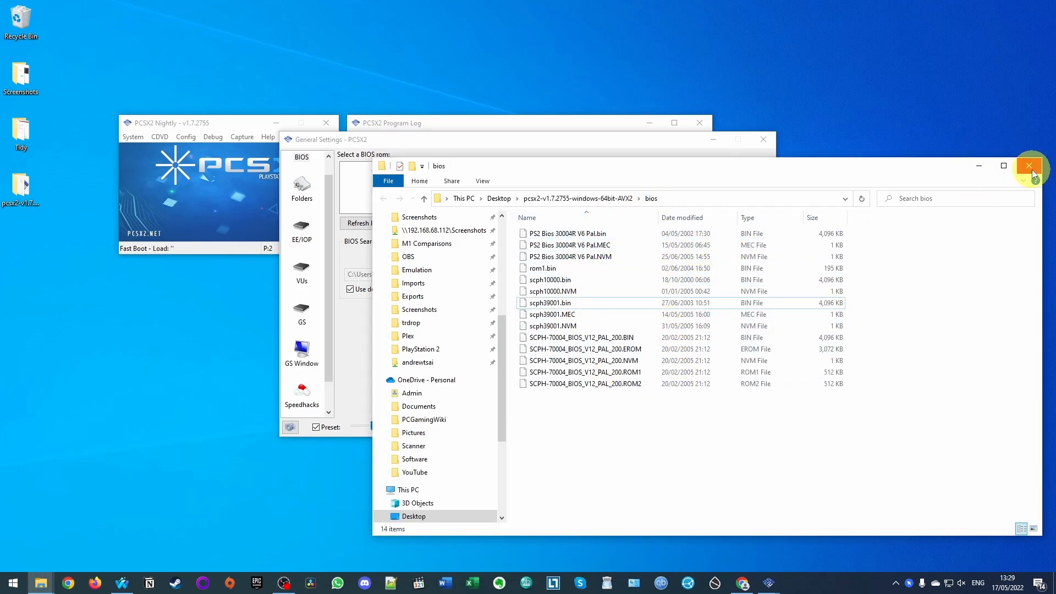
Step: Refresh the BIOS list, then apply and confirm the USA v01.60 BIOS
{"action": "left_click", "coordinate": [1028, 166]}
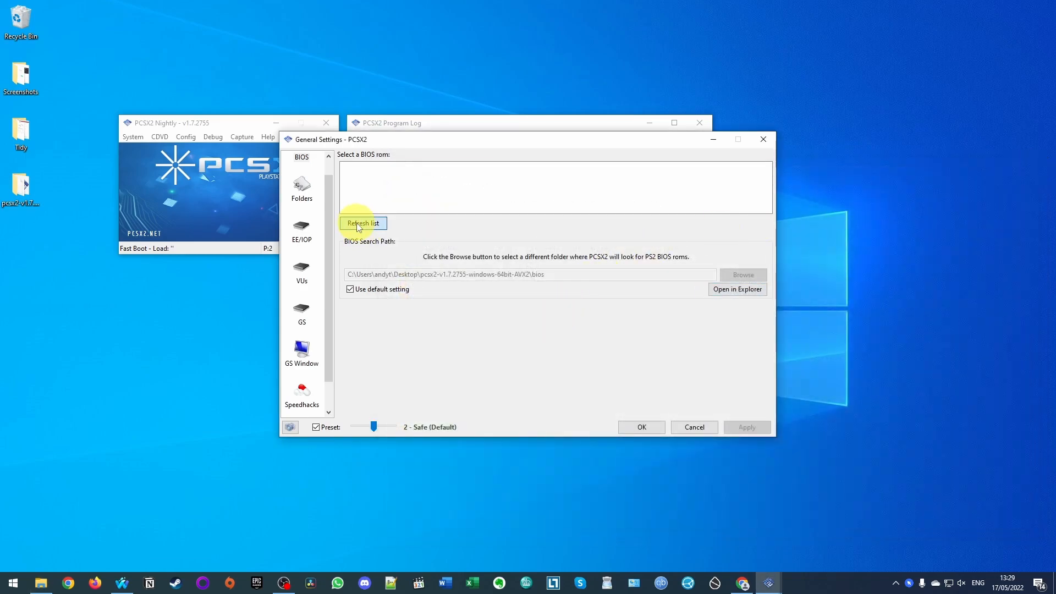
{"action": "left_click", "coordinate": [363, 223]}
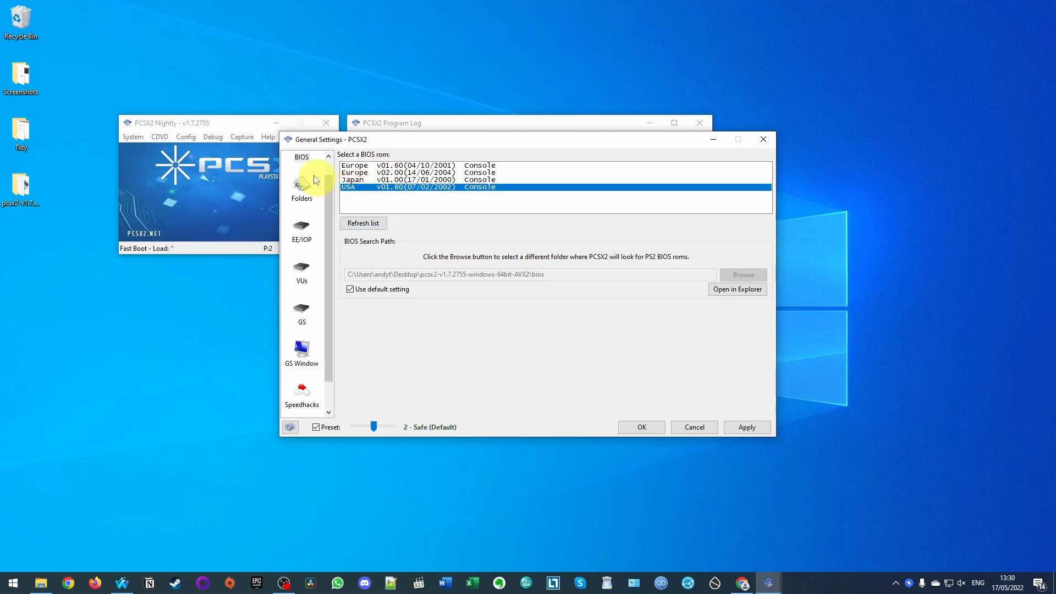
{"action": "left_click", "coordinate": [746, 427]}
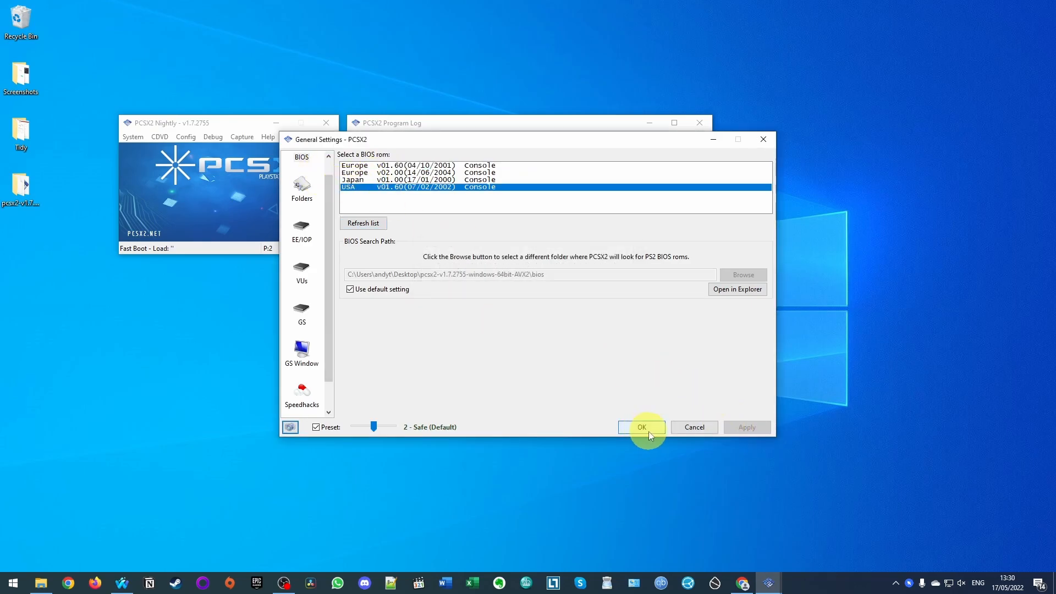
{"action": "left_click", "coordinate": [641, 426]}
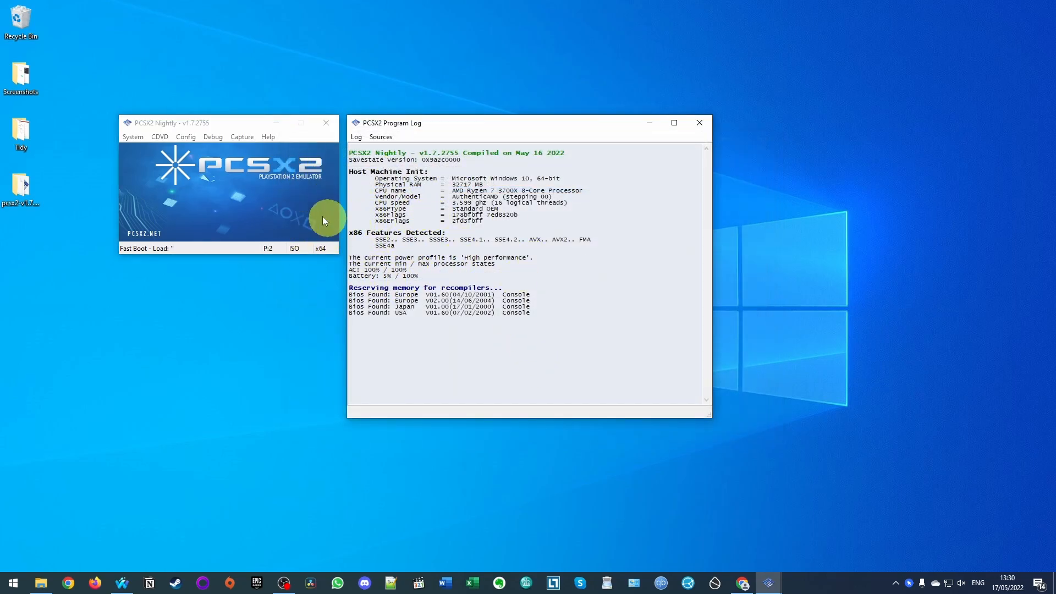
Step: Review the Pad 1 (XInput Pad 0) and Pad 2 (XInput Pad 1) bindings, including D-pad Up
{"action": "left_click", "coordinate": [185, 137]}
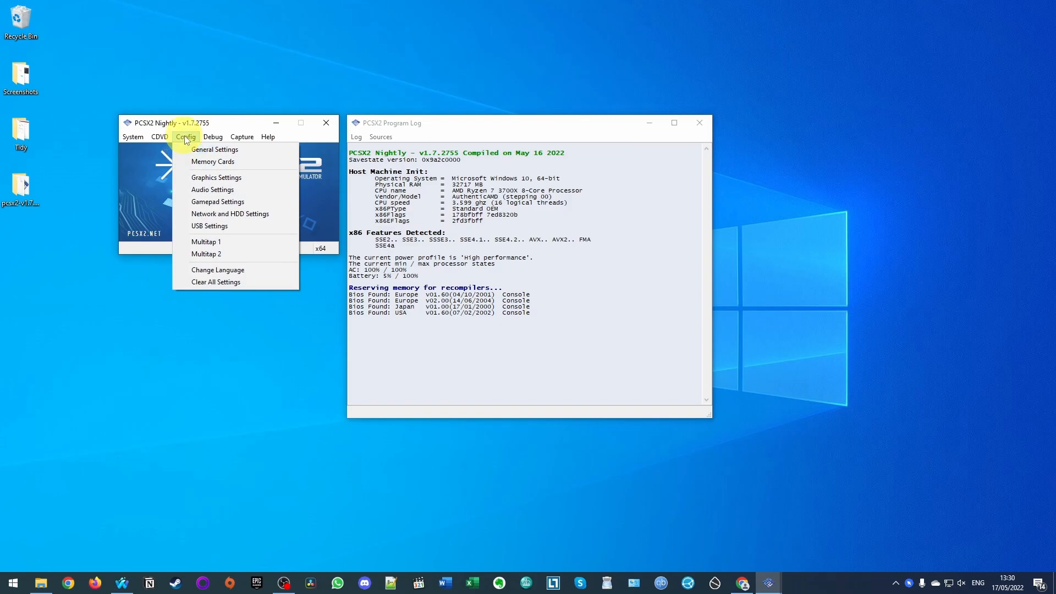
{"action": "mouse_move", "coordinate": [210, 205]}
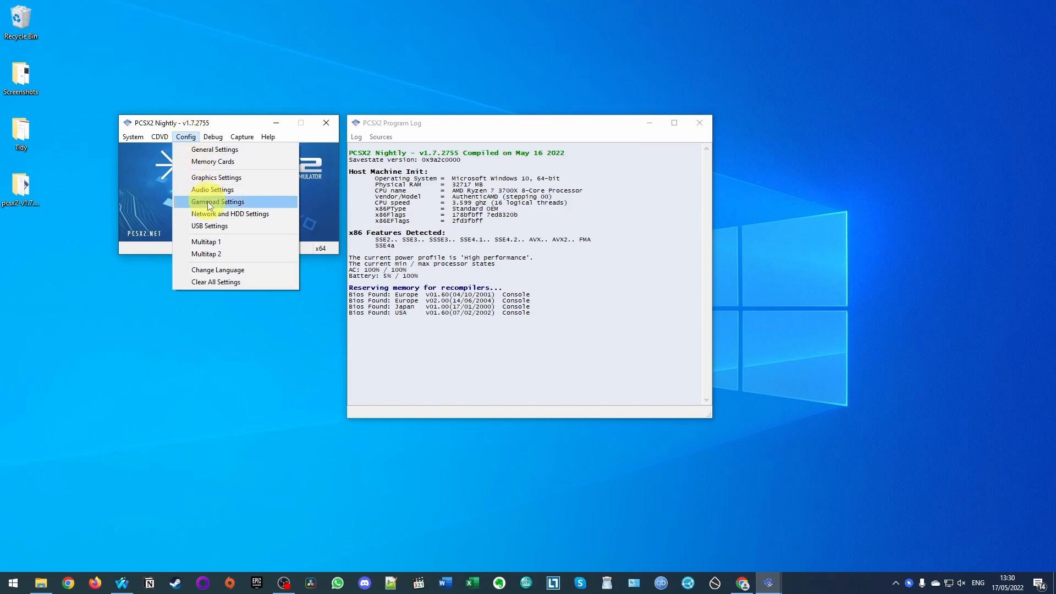
{"action": "left_click", "coordinate": [218, 202]}
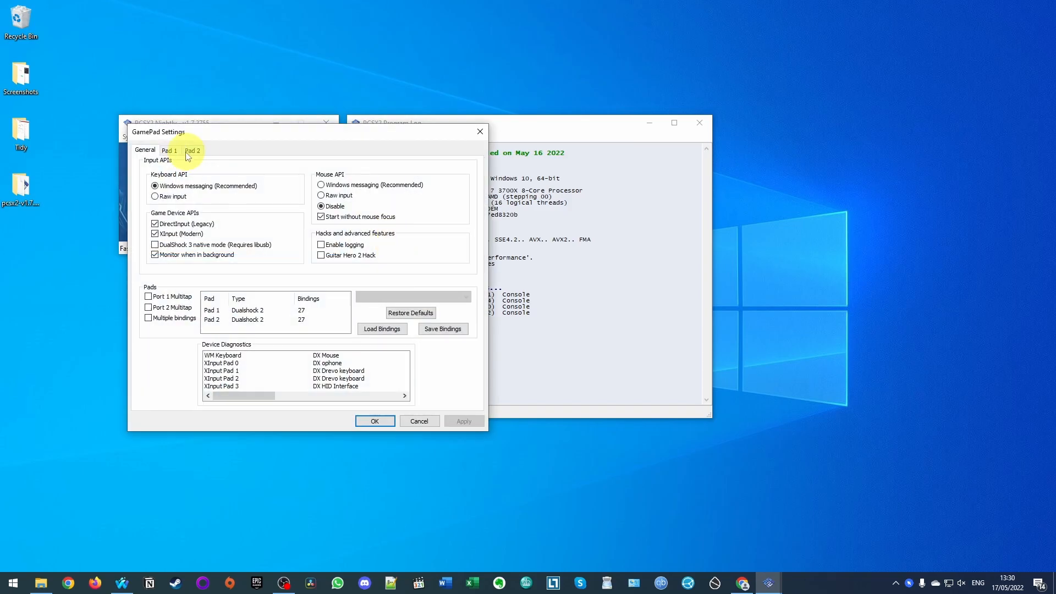
{"action": "left_click", "coordinate": [168, 150]}
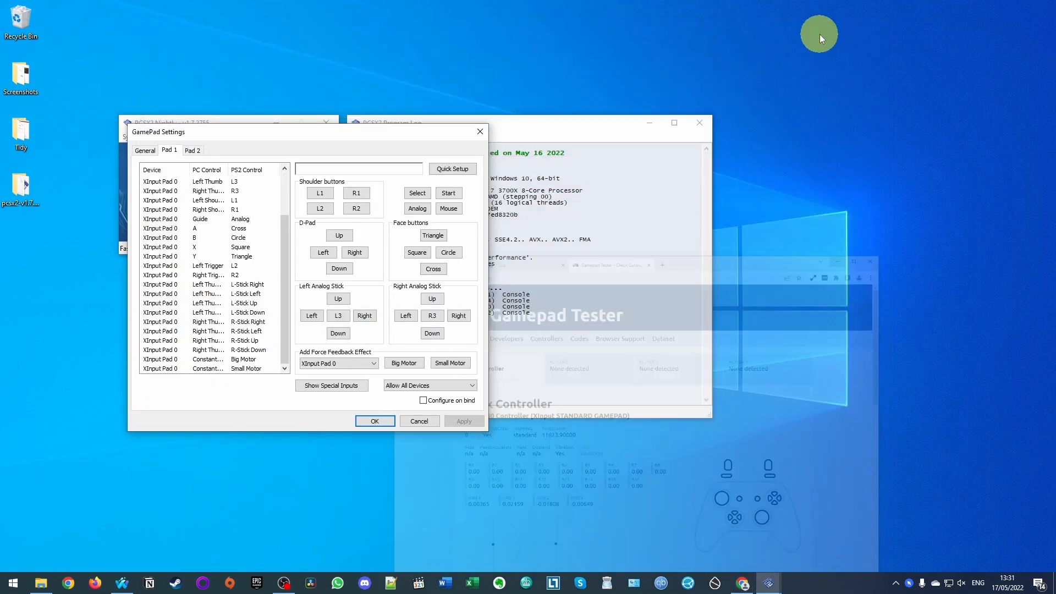
{"action": "left_click", "coordinate": [193, 150]}
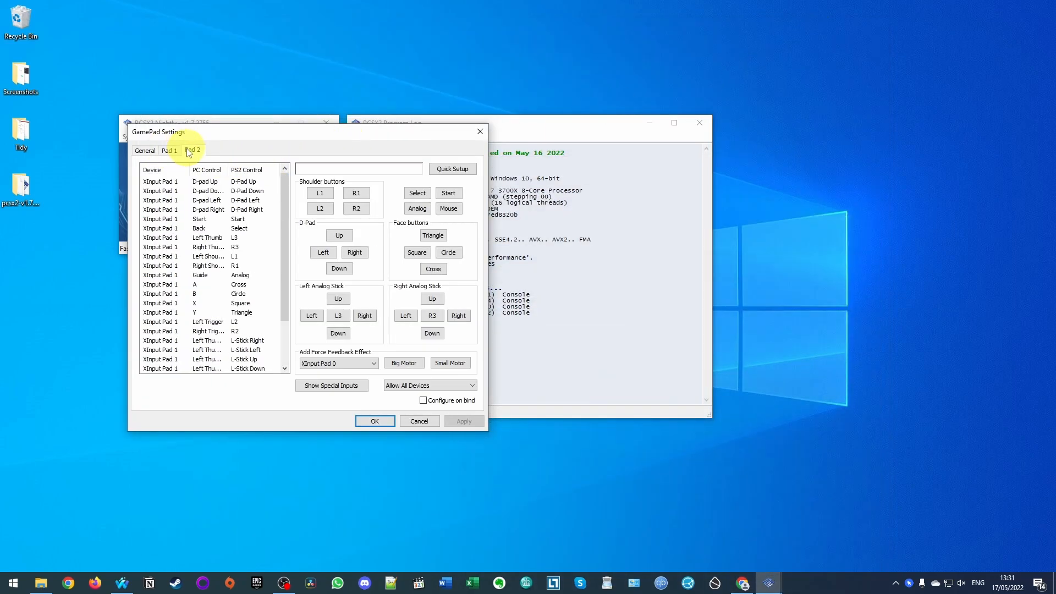
{"action": "left_click", "coordinate": [169, 150]}
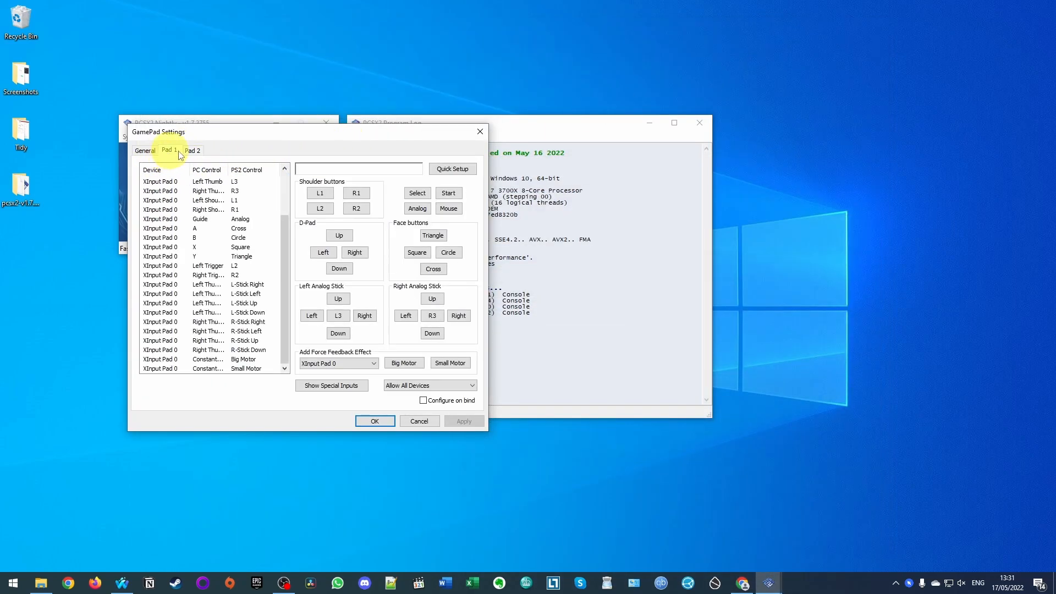
{"action": "left_click", "coordinate": [205, 181]}
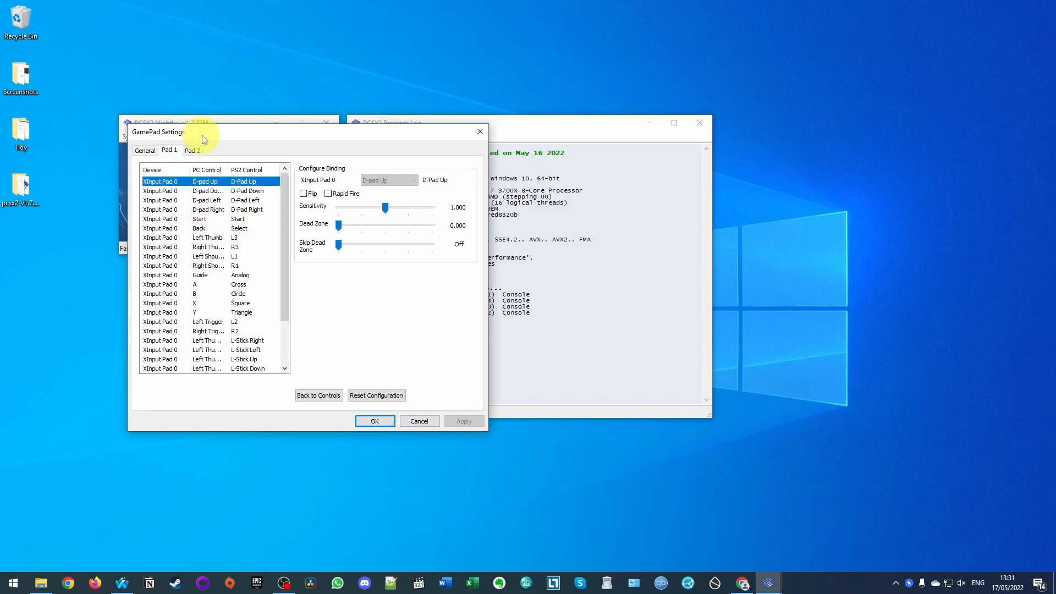
{"action": "left_click", "coordinate": [145, 150]}
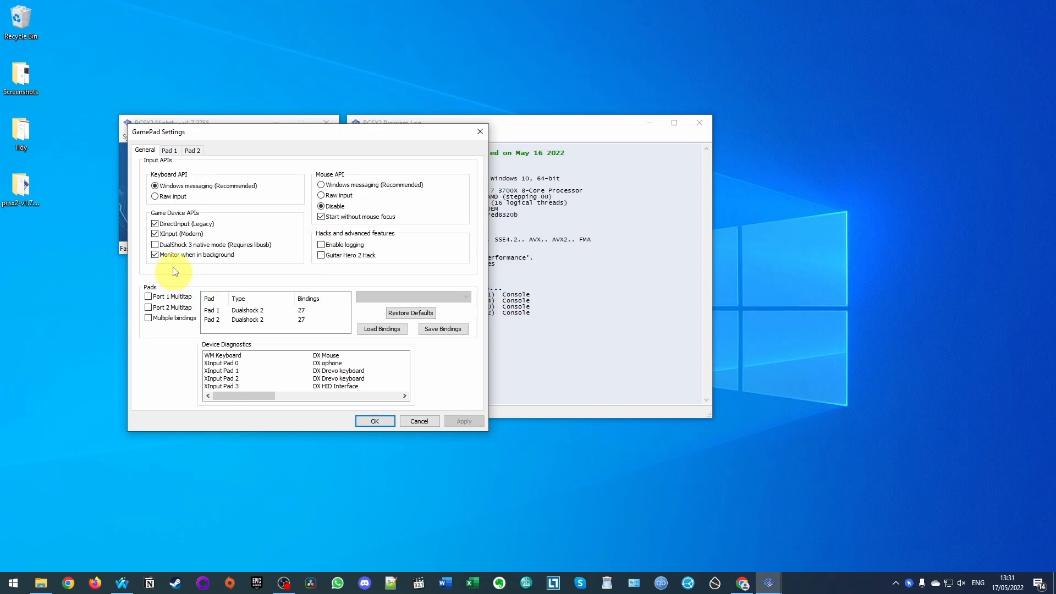
{"action": "left_click", "coordinate": [169, 150]}
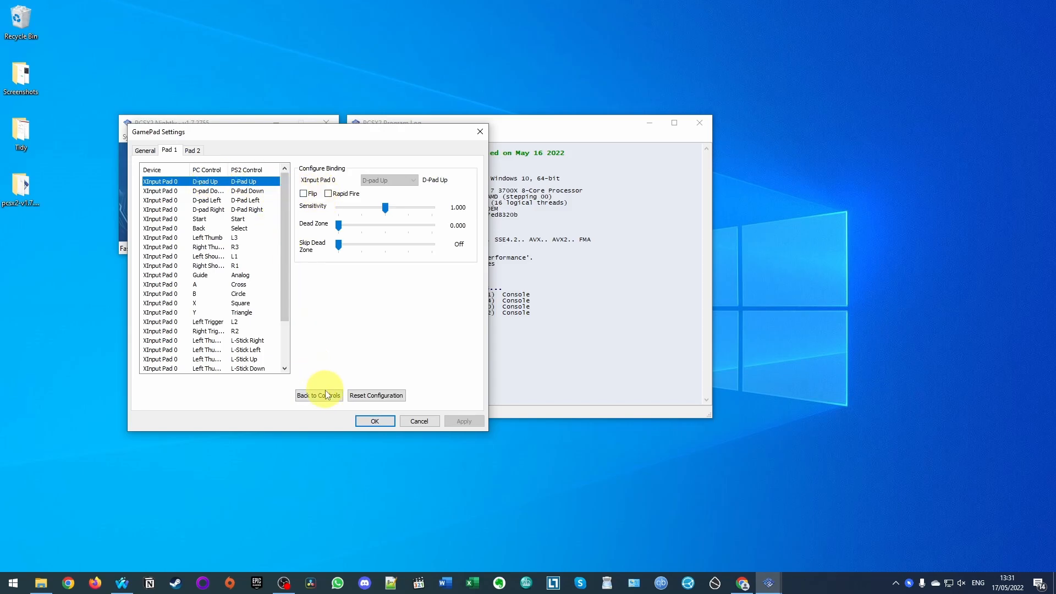
{"action": "left_click", "coordinate": [319, 395]}
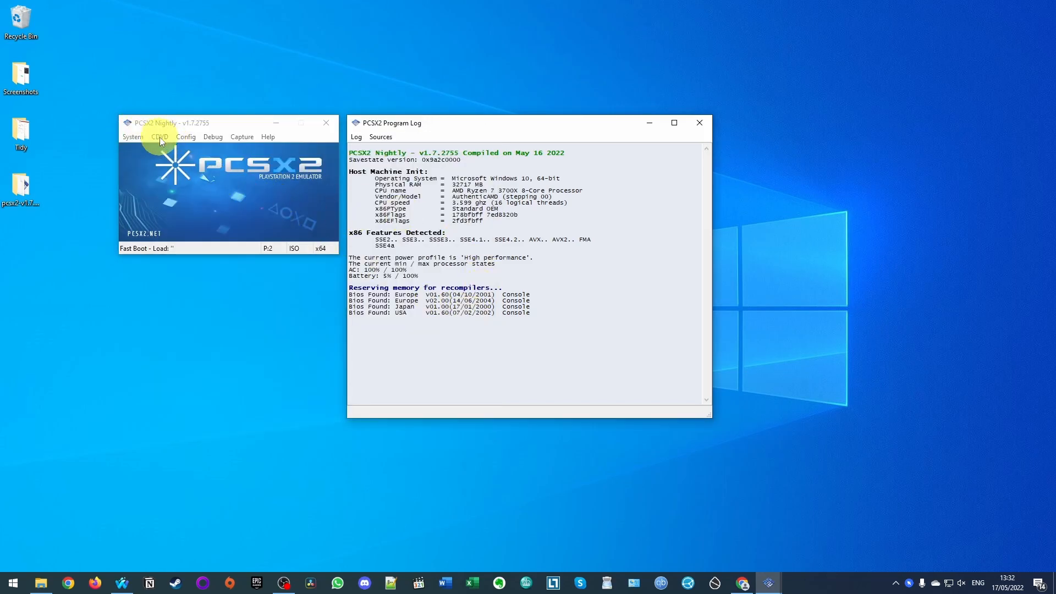
Step: Load Shadow of the Colossus (USA).iso through the CDVD ISO Selector
{"action": "left_click", "coordinate": [159, 136]}
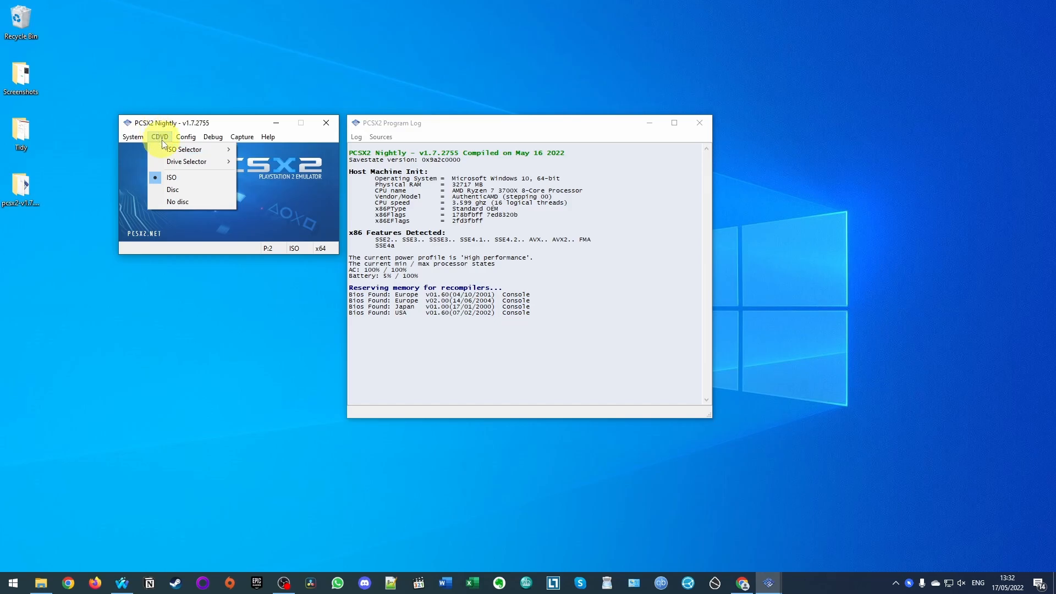
{"action": "mouse_move", "coordinate": [184, 149]}
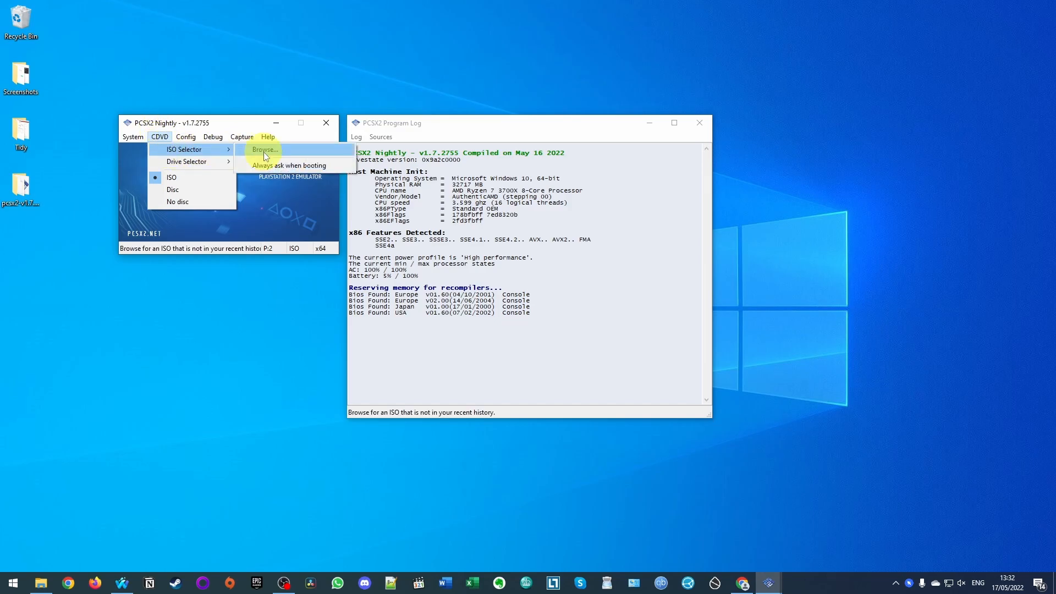
{"action": "left_click", "coordinate": [265, 149]}
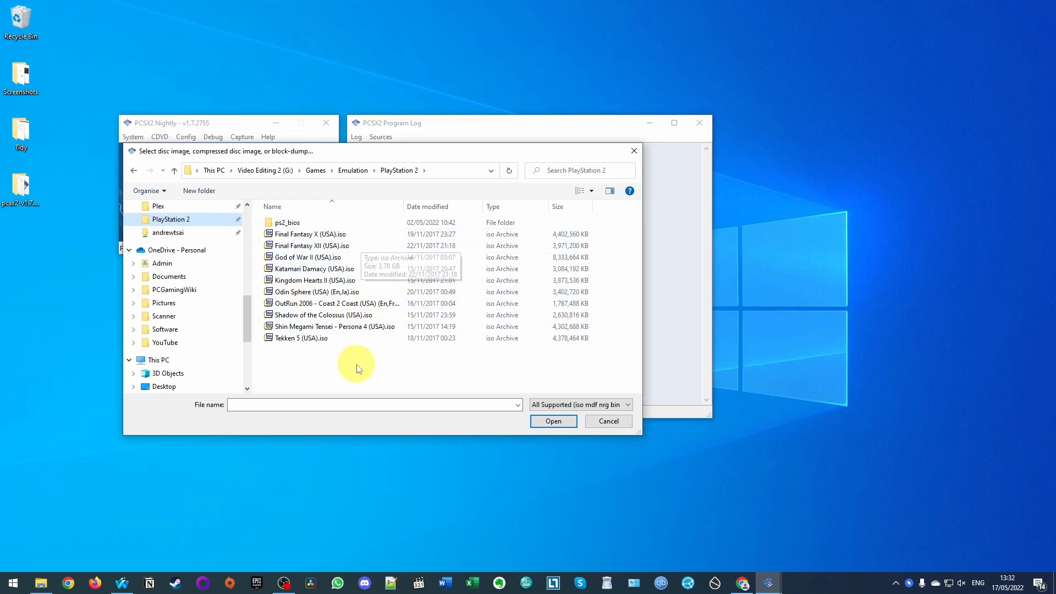
{"action": "left_click", "coordinate": [334, 314]}
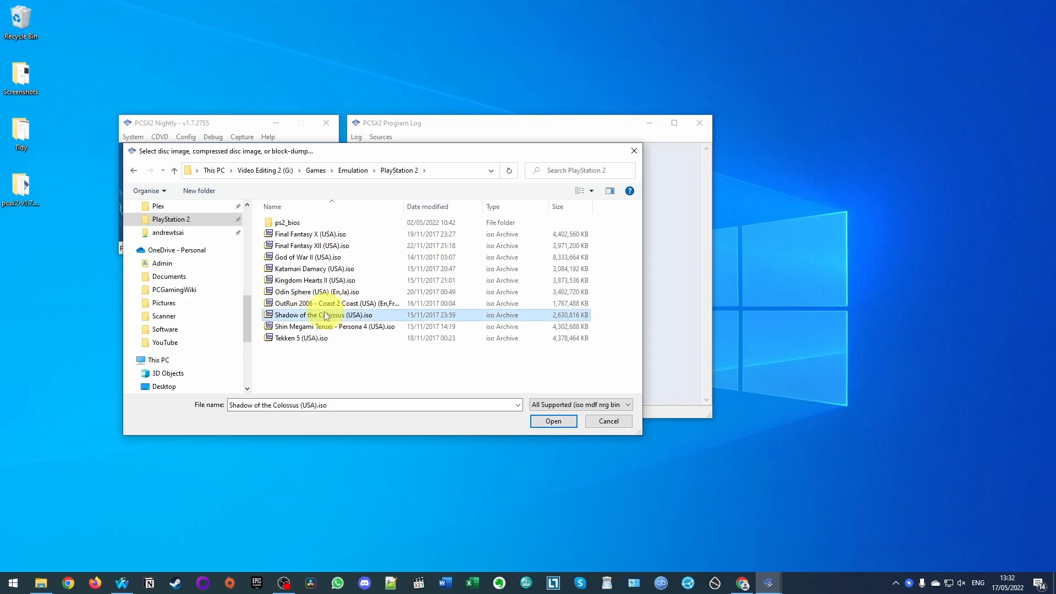
{"action": "mouse_move", "coordinate": [361, 321]}
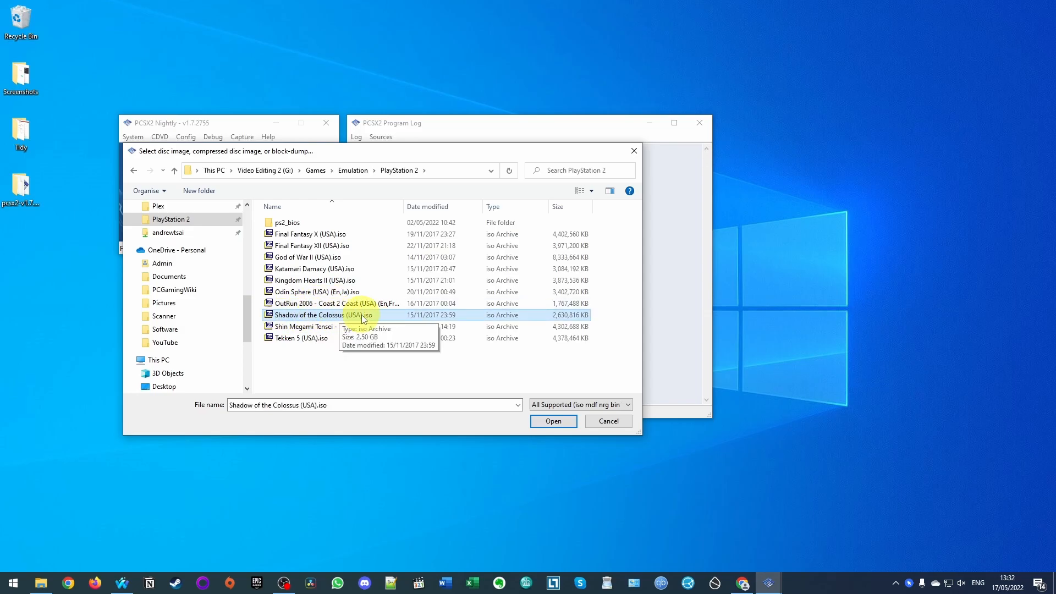
{"action": "left_click", "coordinate": [553, 421]}
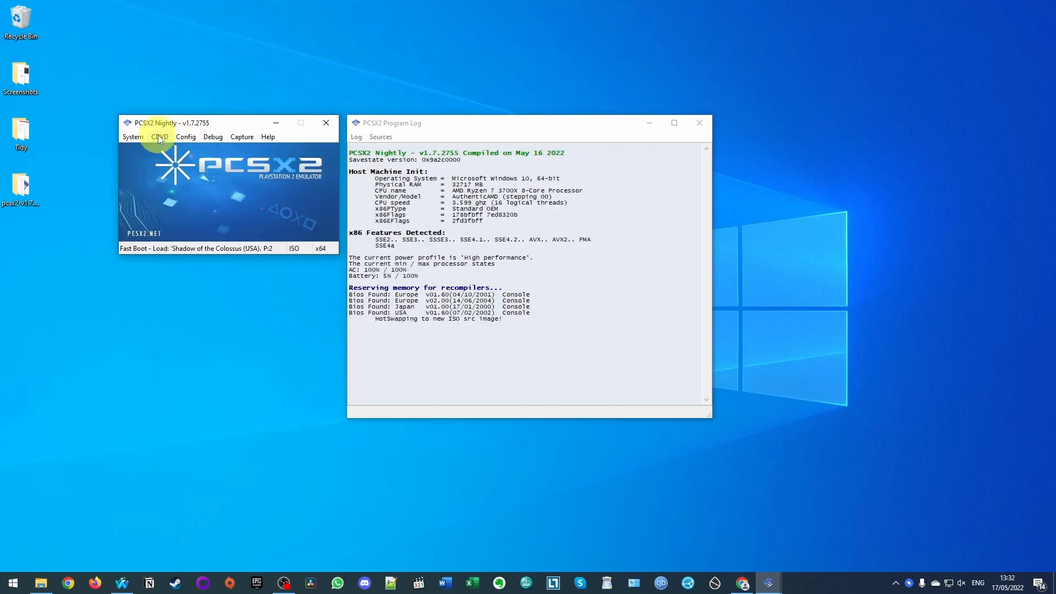
{"action": "left_click", "coordinate": [160, 136]}
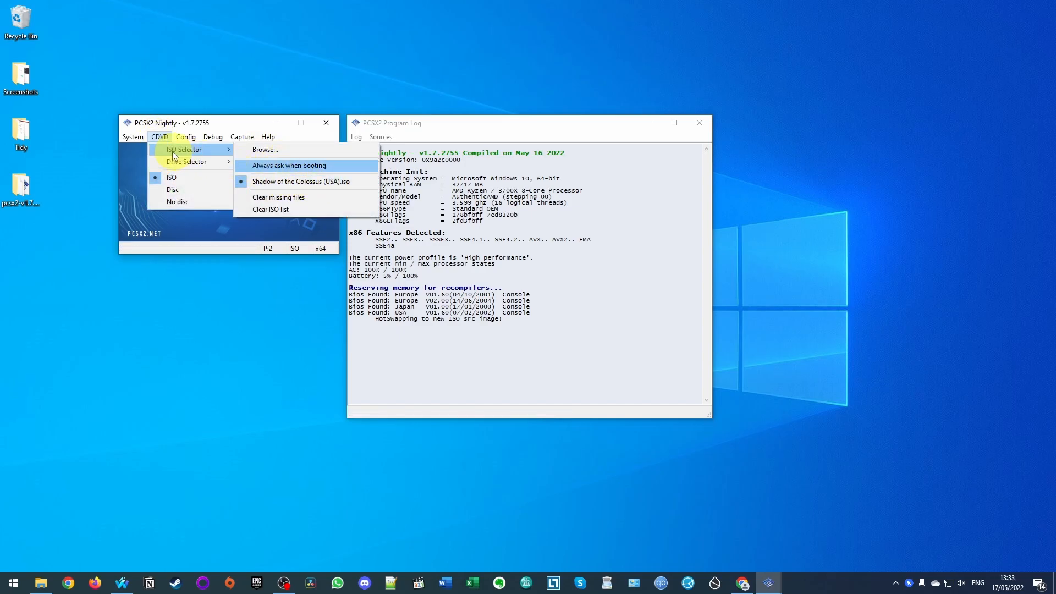
Step: Boot the Shadow of the Colossus ISO and focus its window at the title menu
{"action": "left_click", "coordinate": [132, 136]}
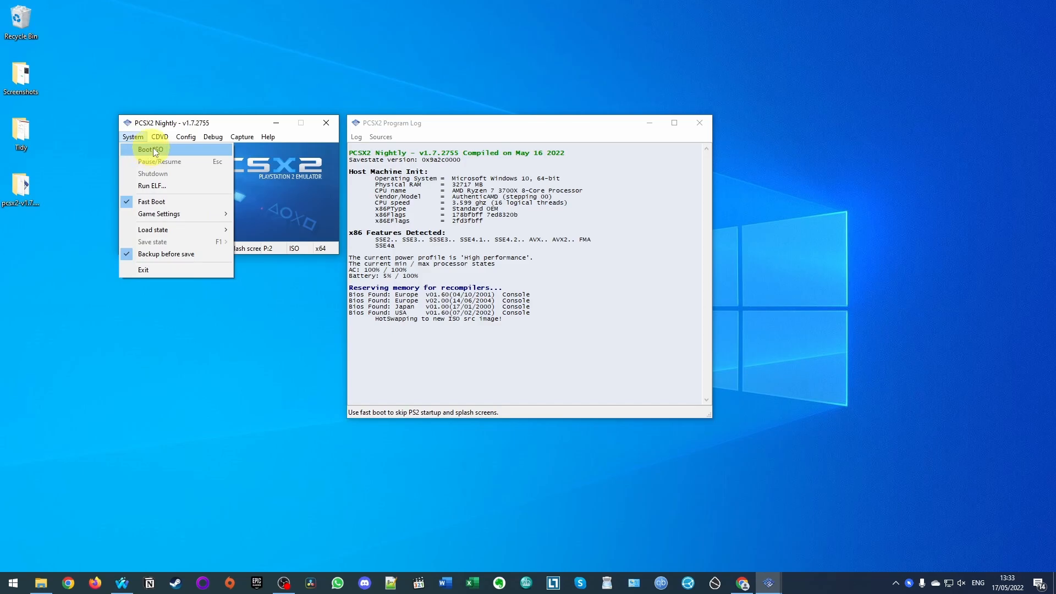
{"action": "left_click", "coordinate": [149, 149]}
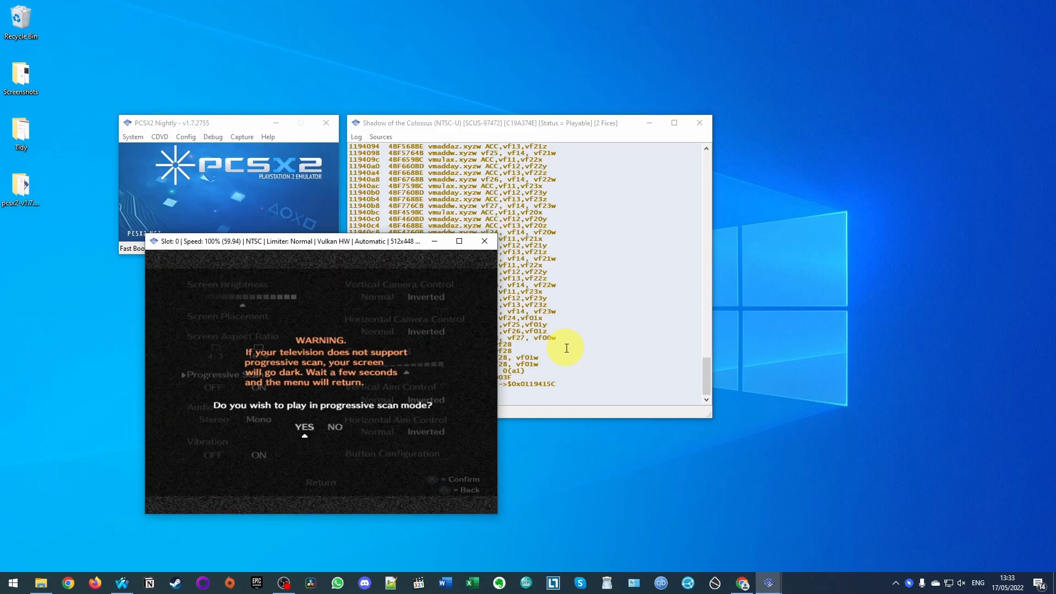
{"action": "left_click", "coordinate": [304, 427]}
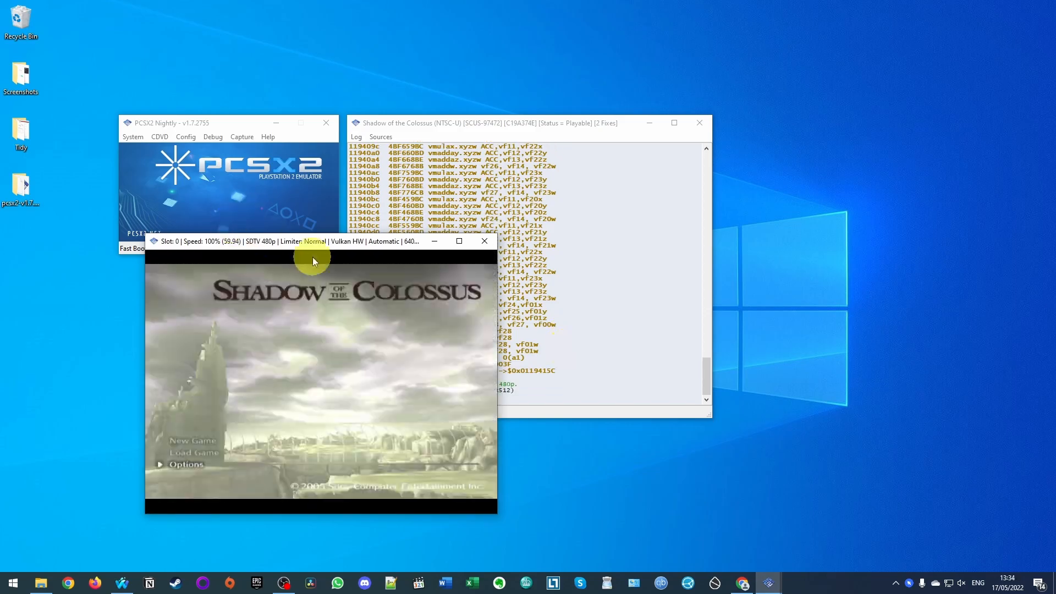
Step: Change Graphics Settings Internal Resolution from Native (PS2) to 3x Native (~1080p)
{"action": "left_click", "coordinate": [186, 136]}
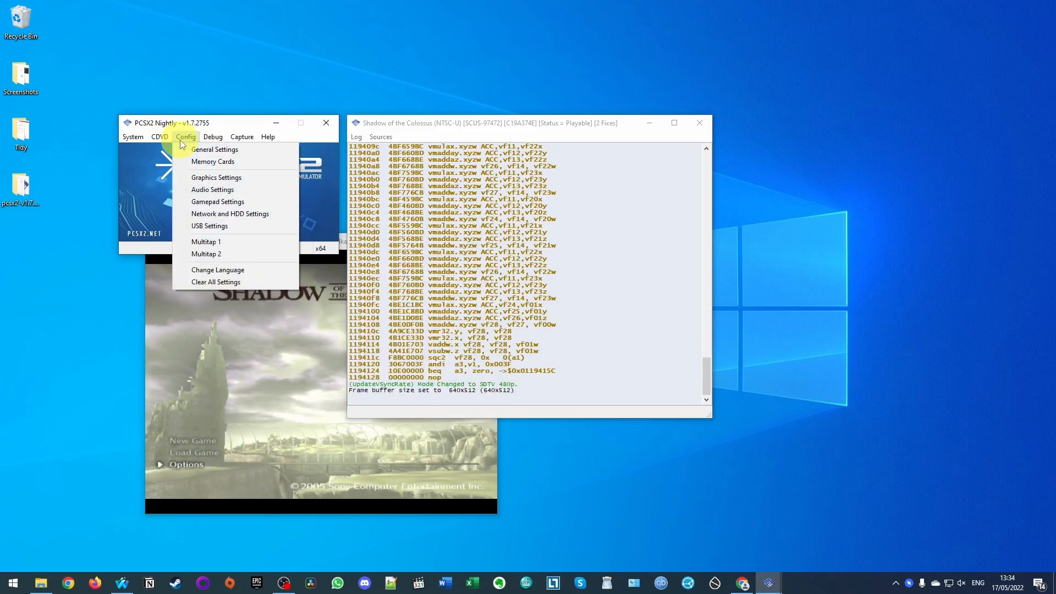
{"action": "left_click", "coordinate": [216, 177]}
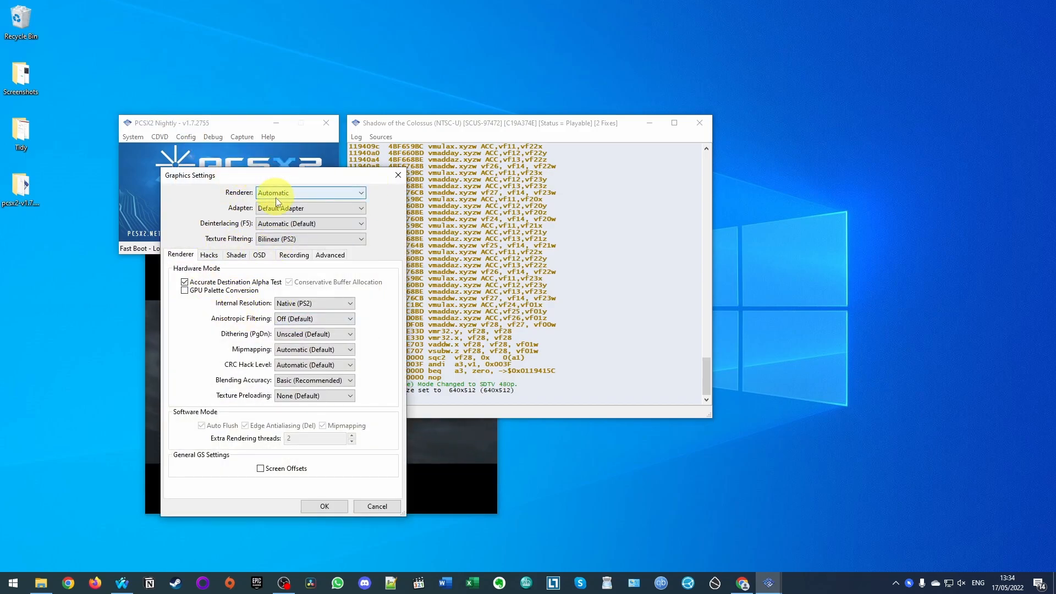
{"action": "mouse_move", "coordinate": [256, 303]}
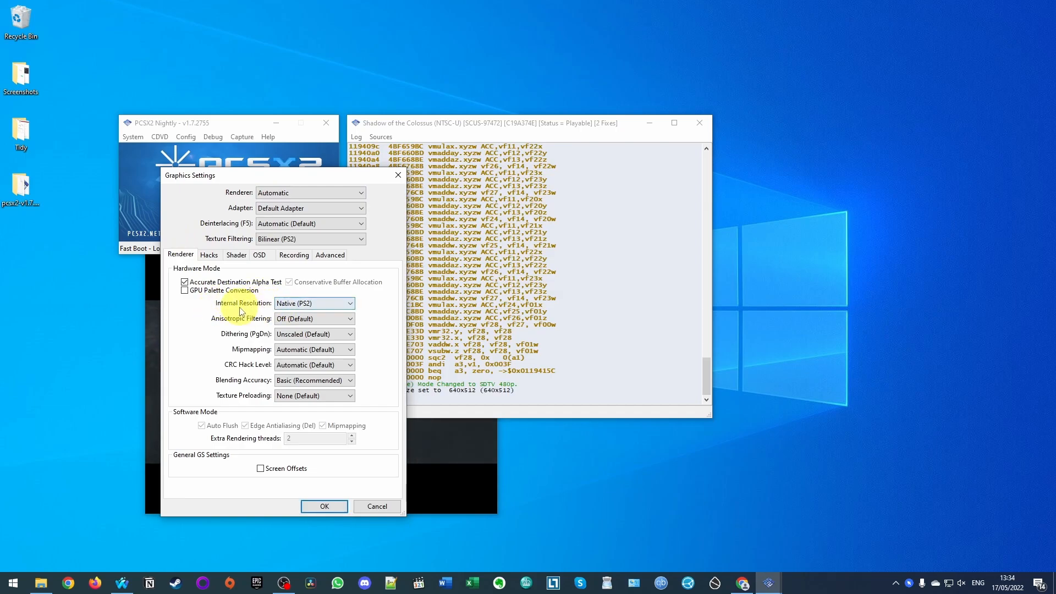
{"action": "left_click", "coordinate": [313, 303]}
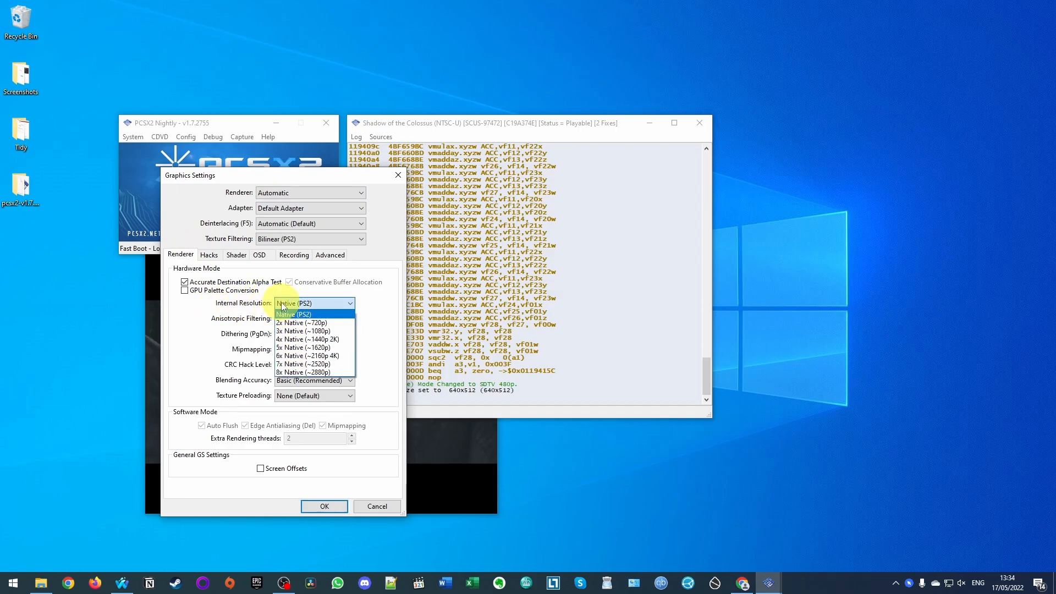
{"action": "mouse_move", "coordinate": [303, 330]}
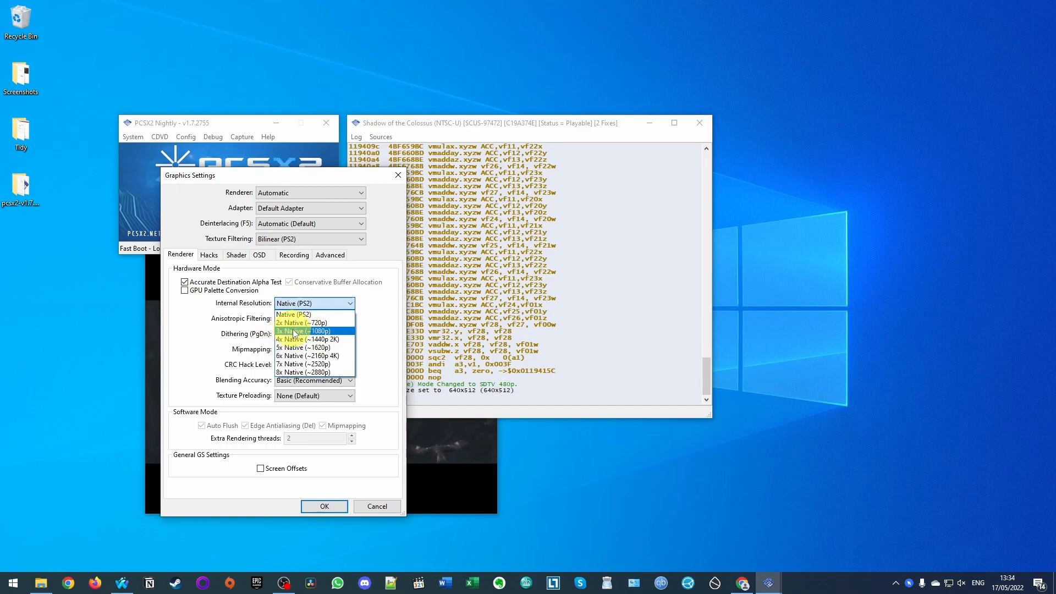
{"action": "left_click", "coordinate": [303, 331]}
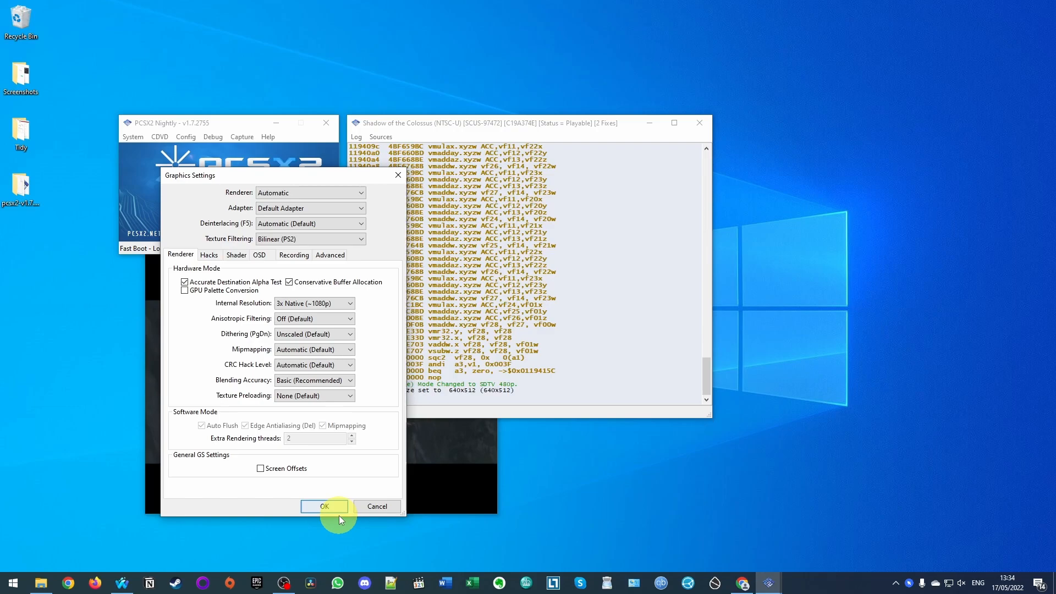
{"action": "left_click", "coordinate": [324, 506]}
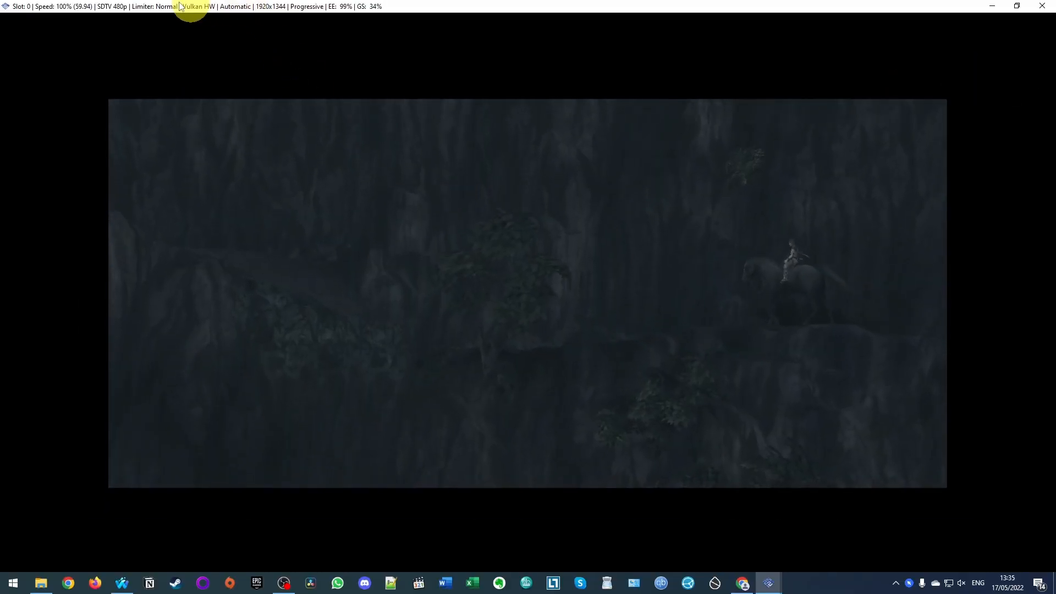
{"action": "mouse_move", "coordinate": [728, 75]}
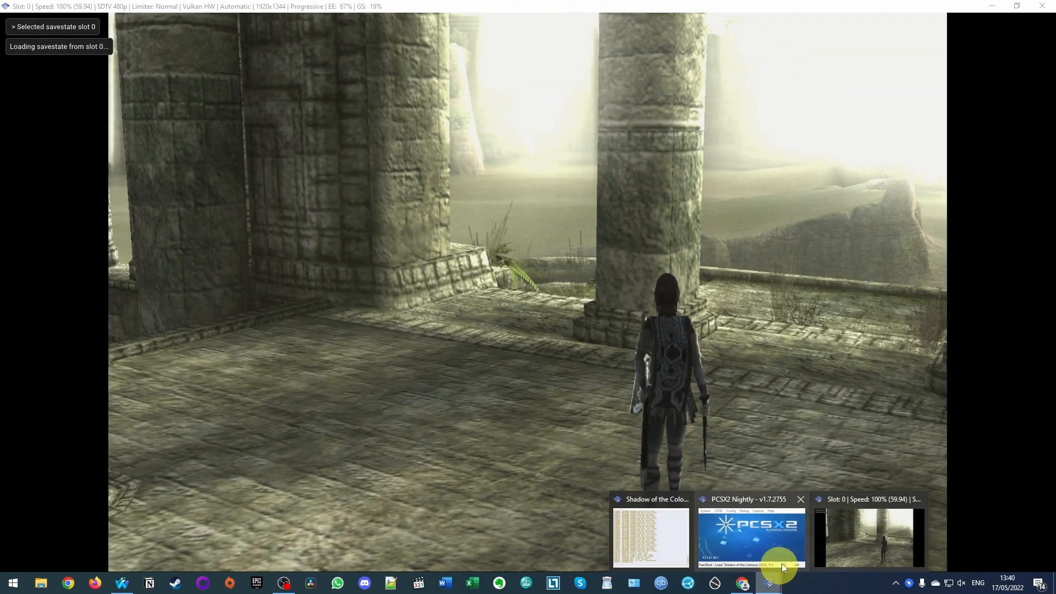
Step: Set the GS Window aspect ratio to Widescreen (16:9) in General Settings
{"action": "left_click", "coordinate": [749, 535]}
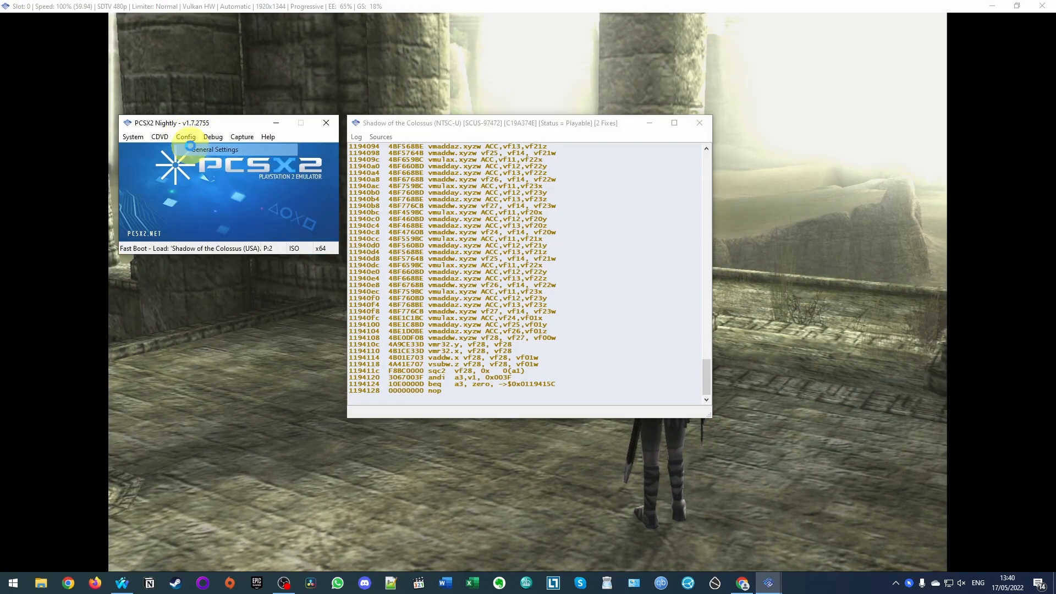
{"action": "left_click", "coordinate": [214, 149]}
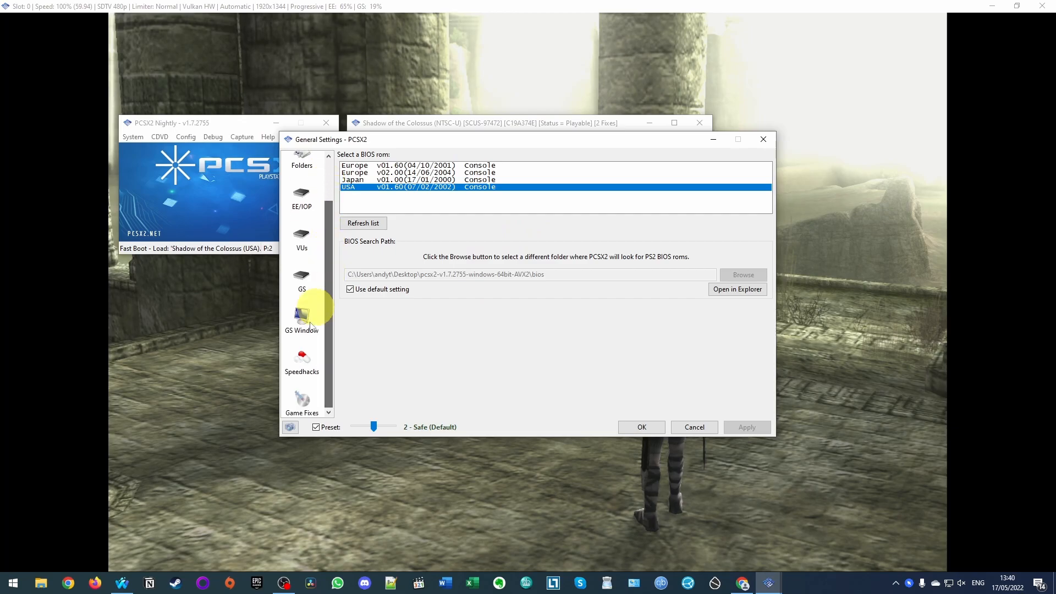
{"action": "left_click", "coordinate": [301, 319]}
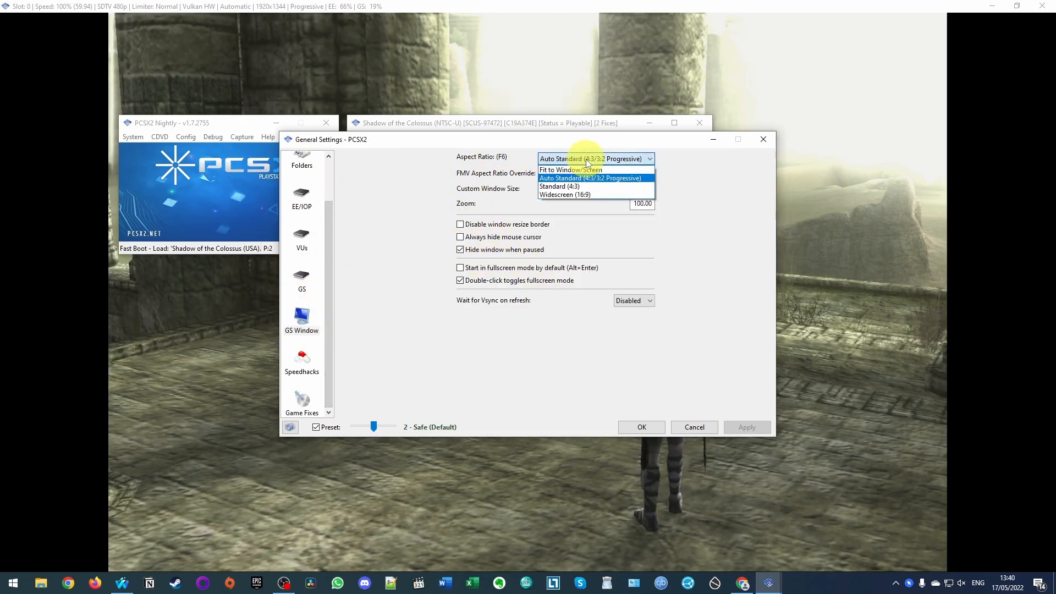
{"action": "mouse_move", "coordinate": [589, 195]}
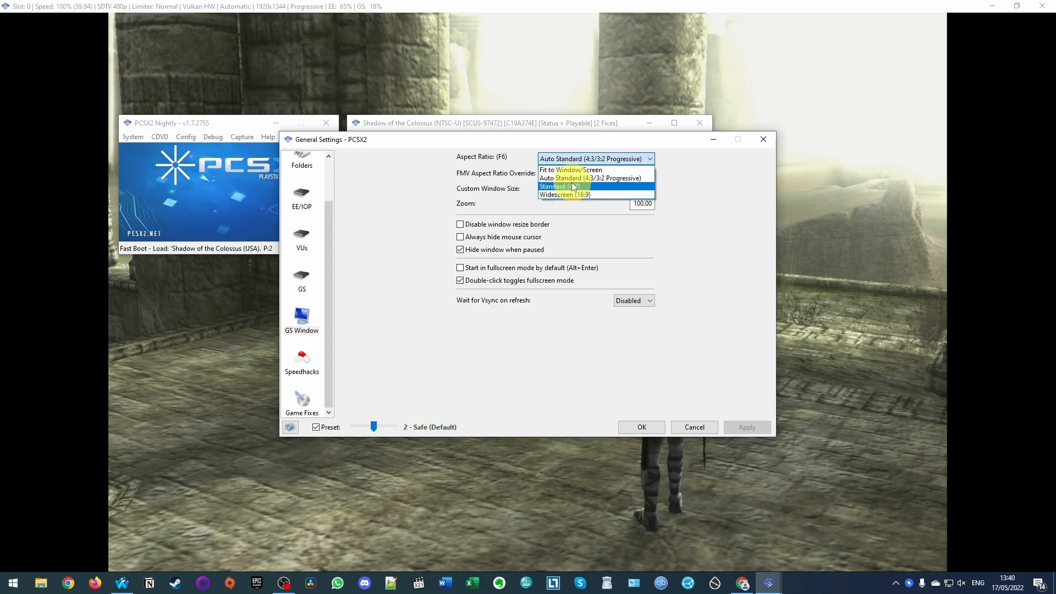
{"action": "mouse_move", "coordinate": [570, 199]}
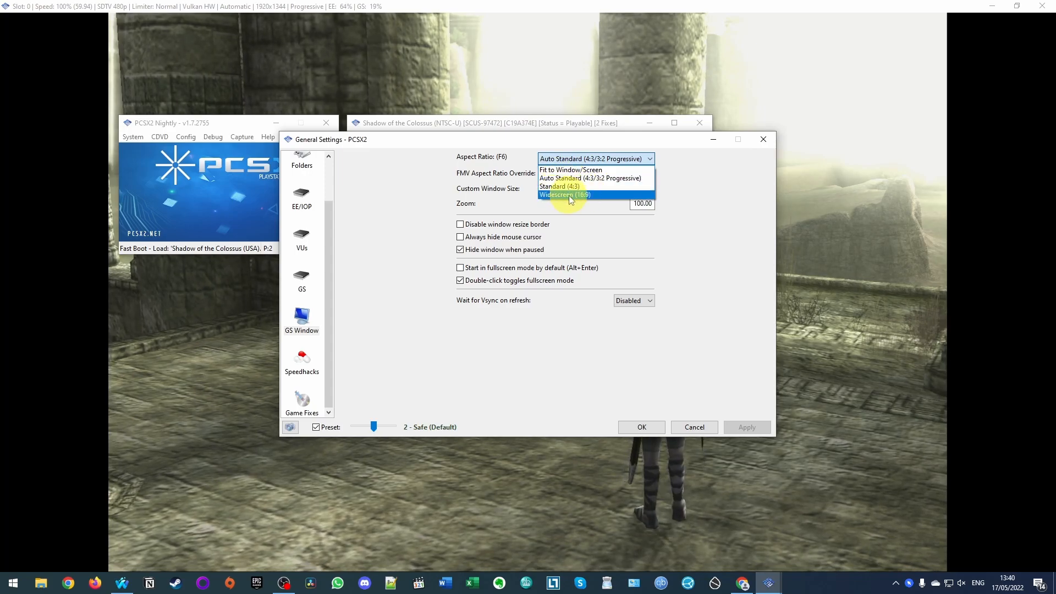
{"action": "left_click", "coordinate": [564, 194]}
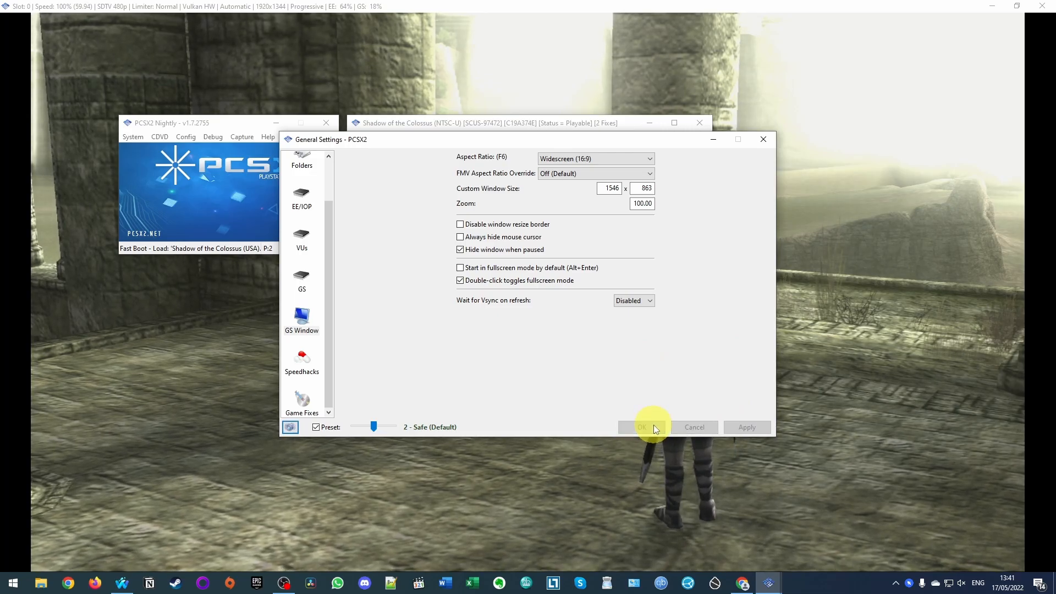
{"action": "left_click", "coordinate": [642, 427]}
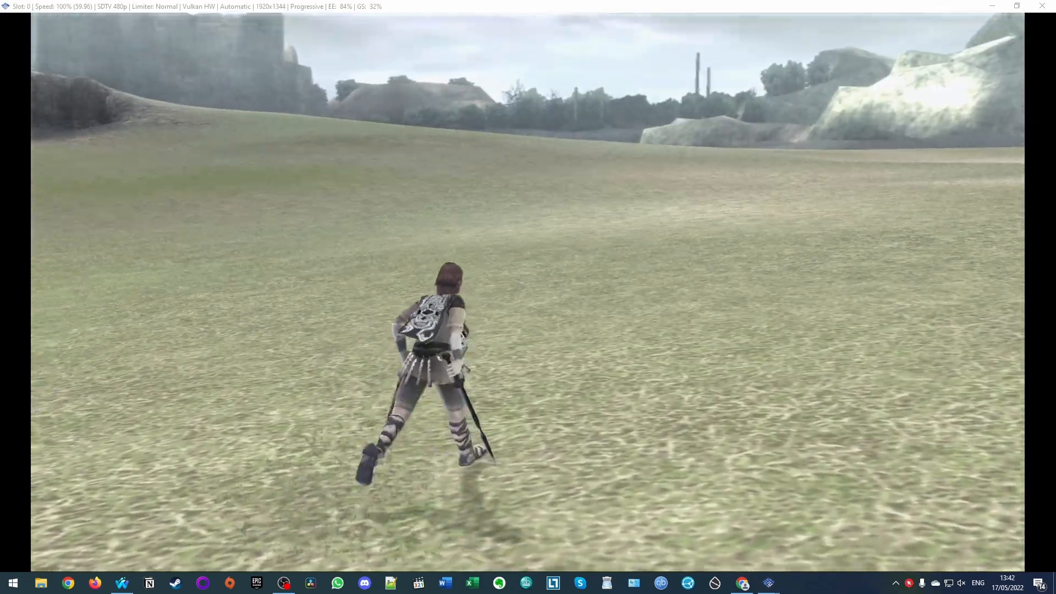
Step: Move the hero forward across the grassy field with W
{"action": "key", "text": "w"}
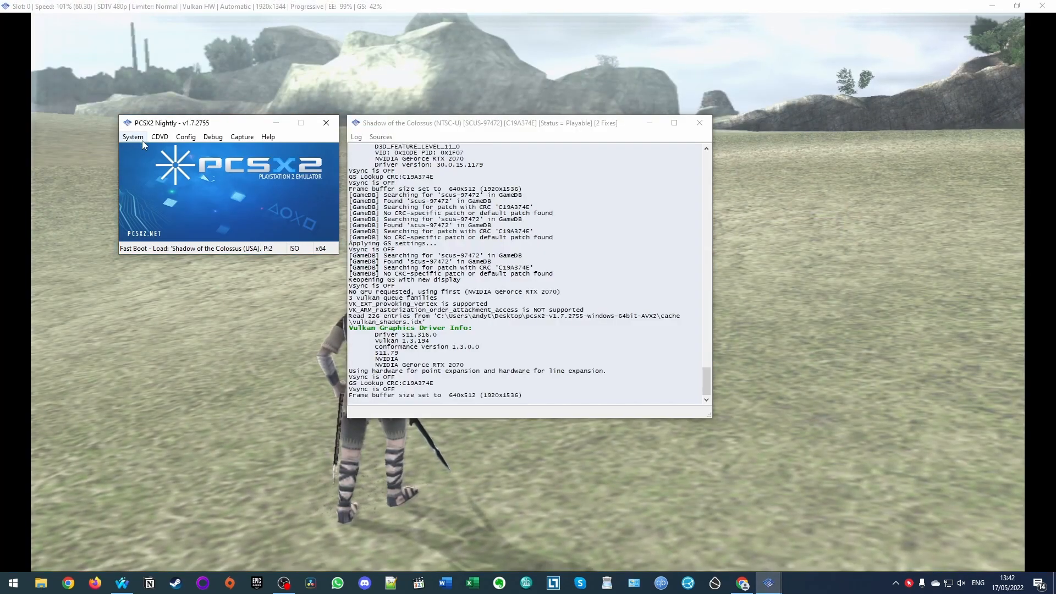
Step: Save the game state to slot 0, then load slot 0 back
{"action": "left_click", "coordinate": [132, 136]}
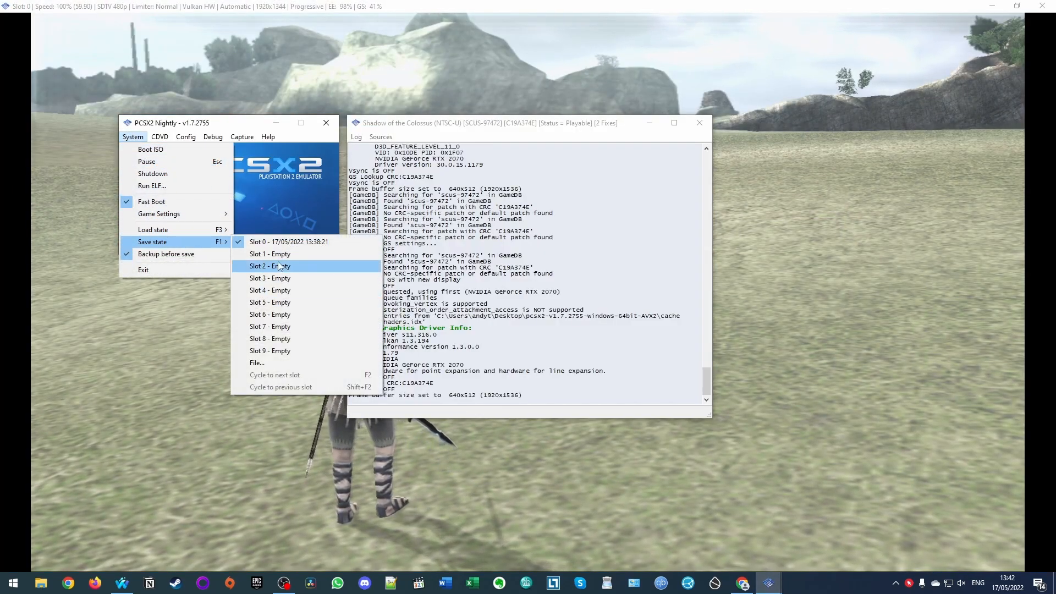
{"action": "left_click", "coordinate": [283, 242]}
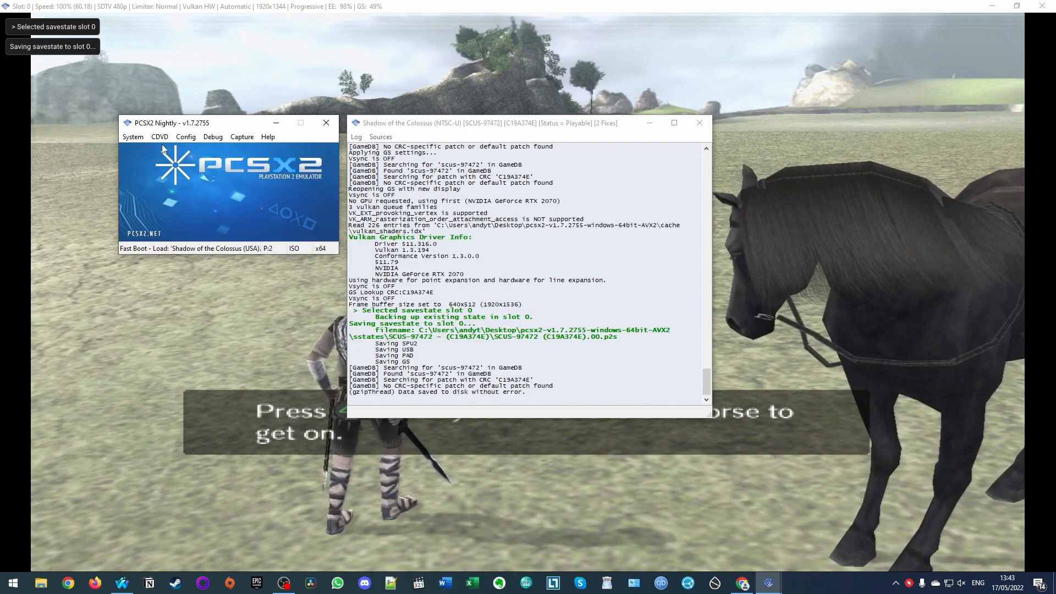
{"action": "left_click", "coordinate": [133, 136]}
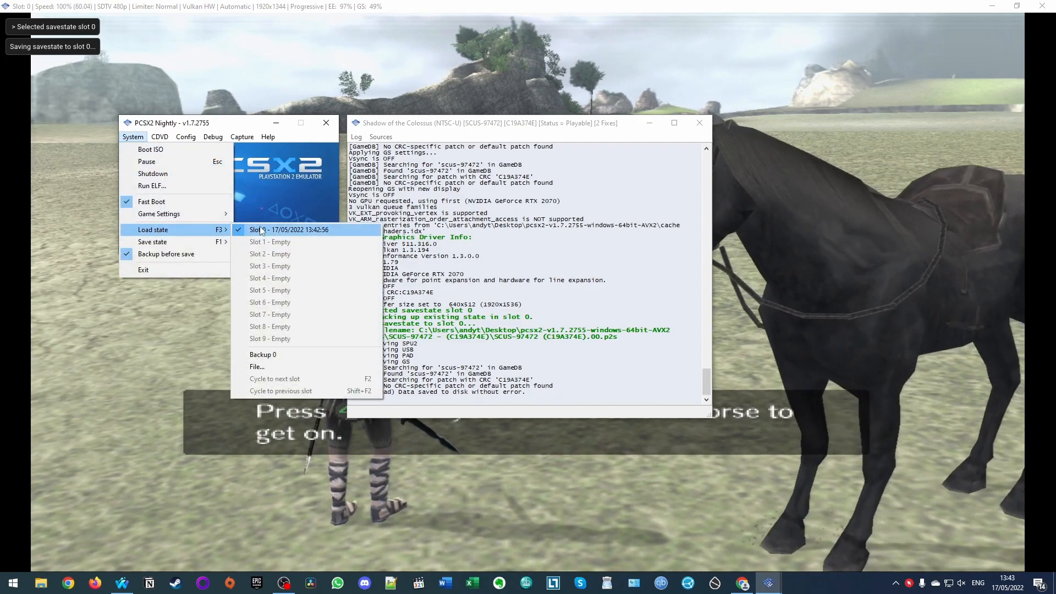
{"action": "left_click", "coordinate": [261, 229]}
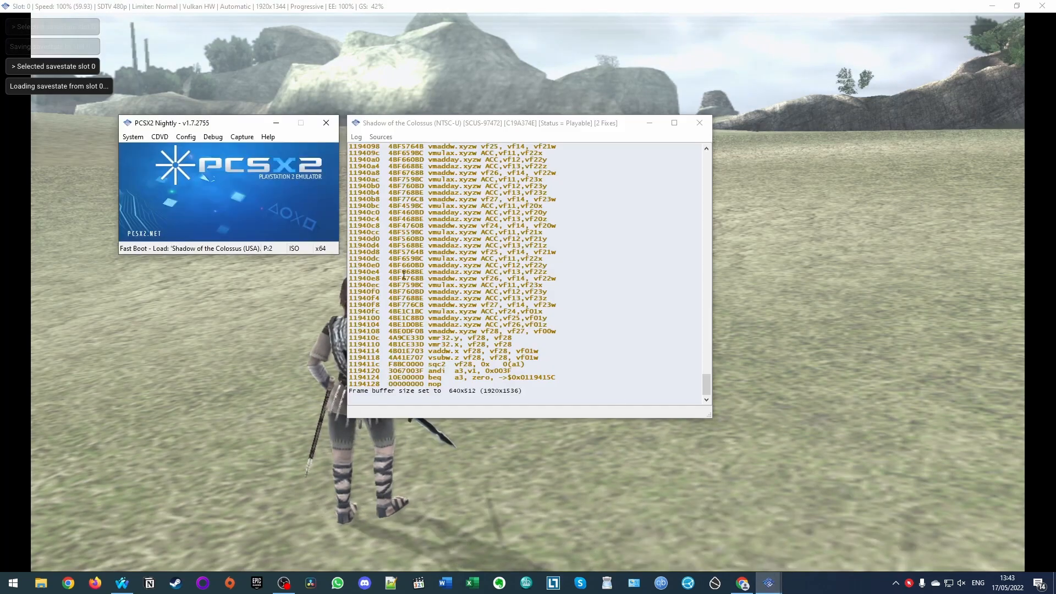
{"action": "left_click", "coordinate": [133, 136]}
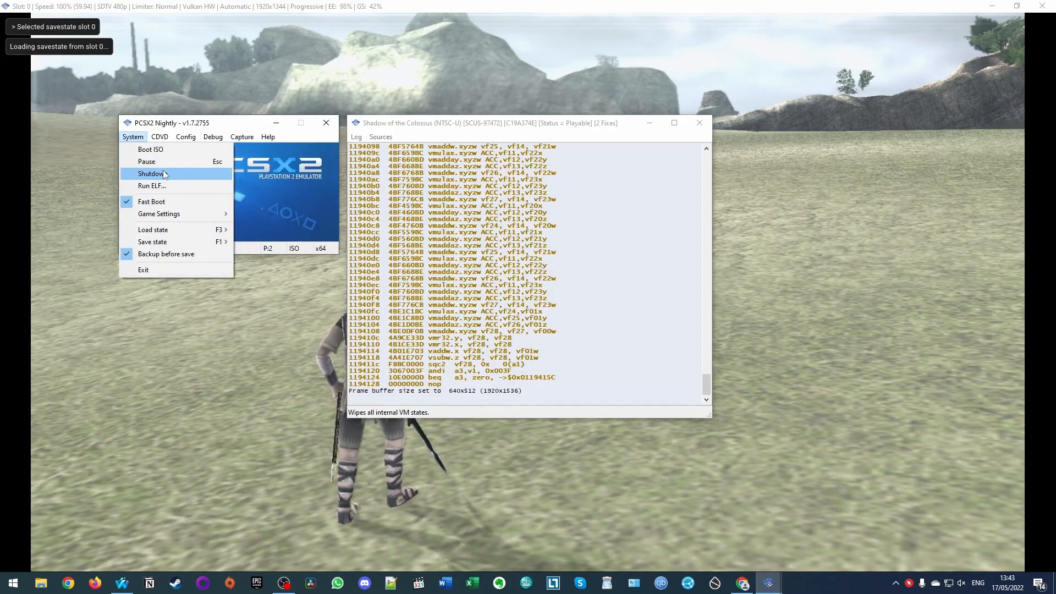
Step: Shut down Shadow of the Colossus and boot God of War II (USA).iso
{"action": "left_click", "coordinate": [160, 173]}
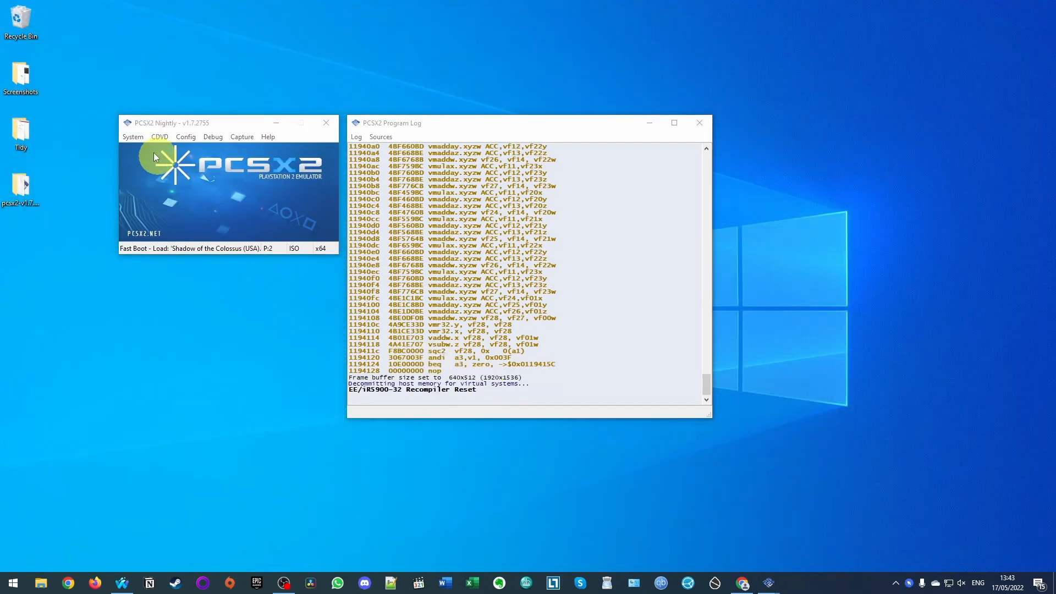
{"action": "left_click", "coordinate": [160, 136]}
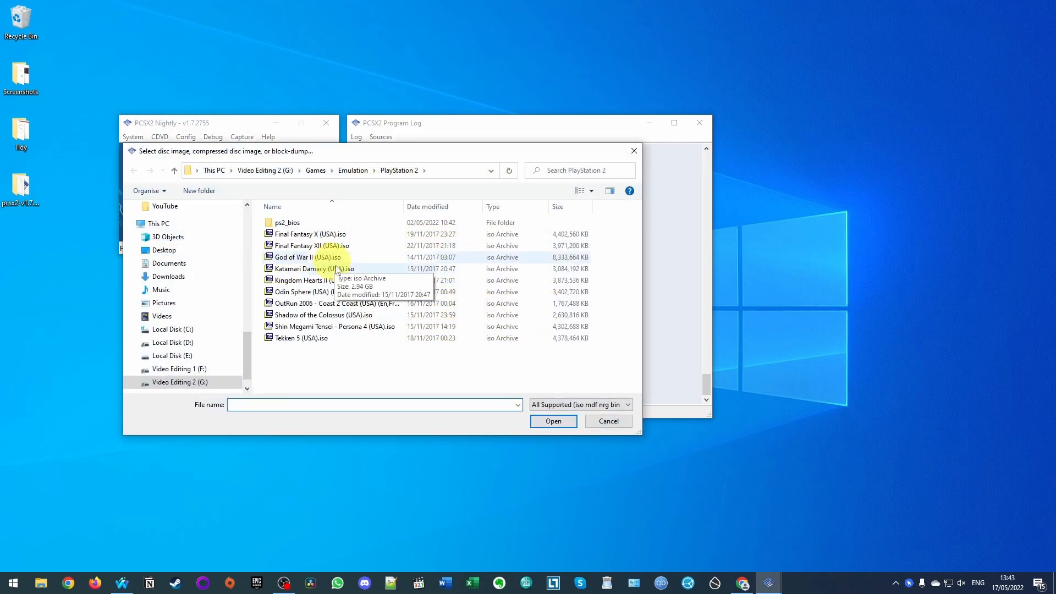
{"action": "double_click", "coordinate": [301, 258]}
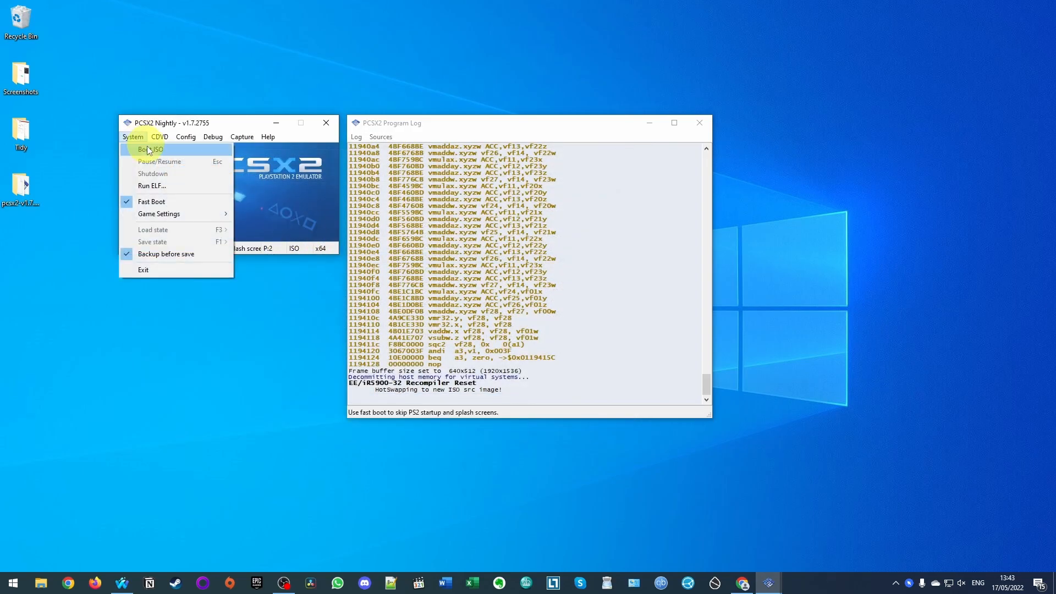
{"action": "left_click", "coordinate": [148, 149]}
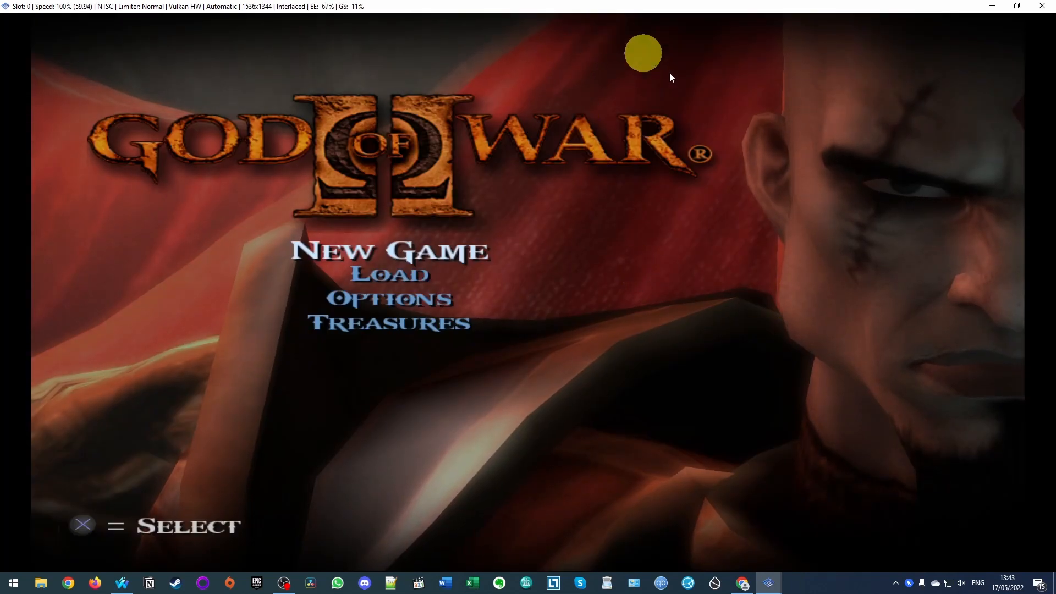